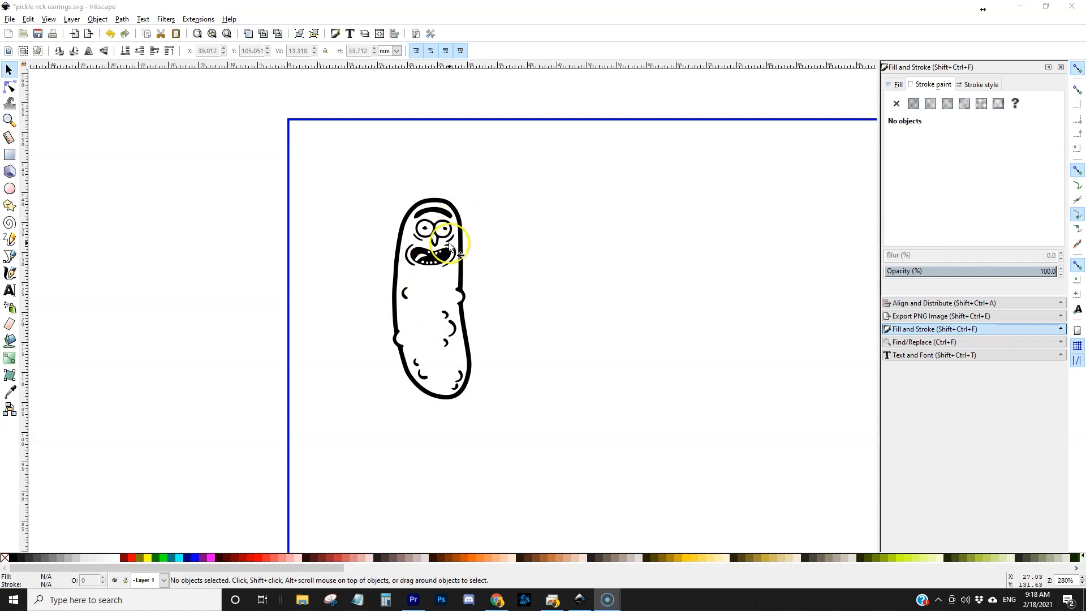
Duplicate the pickle drawing and give the copy a thin red outline stroke.
left_click(438, 245)
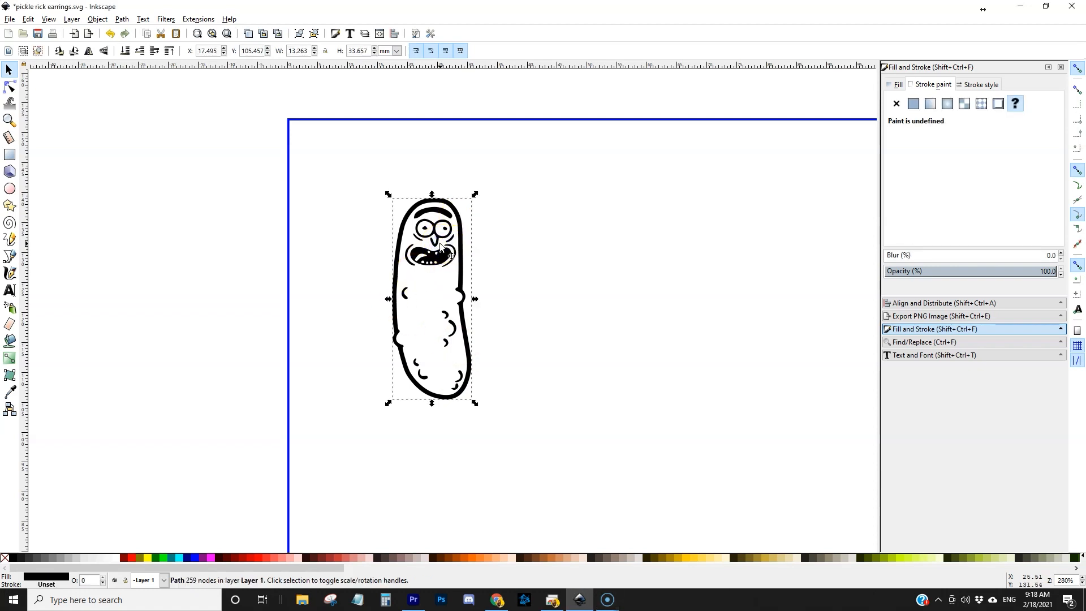
key("ctrl+d")
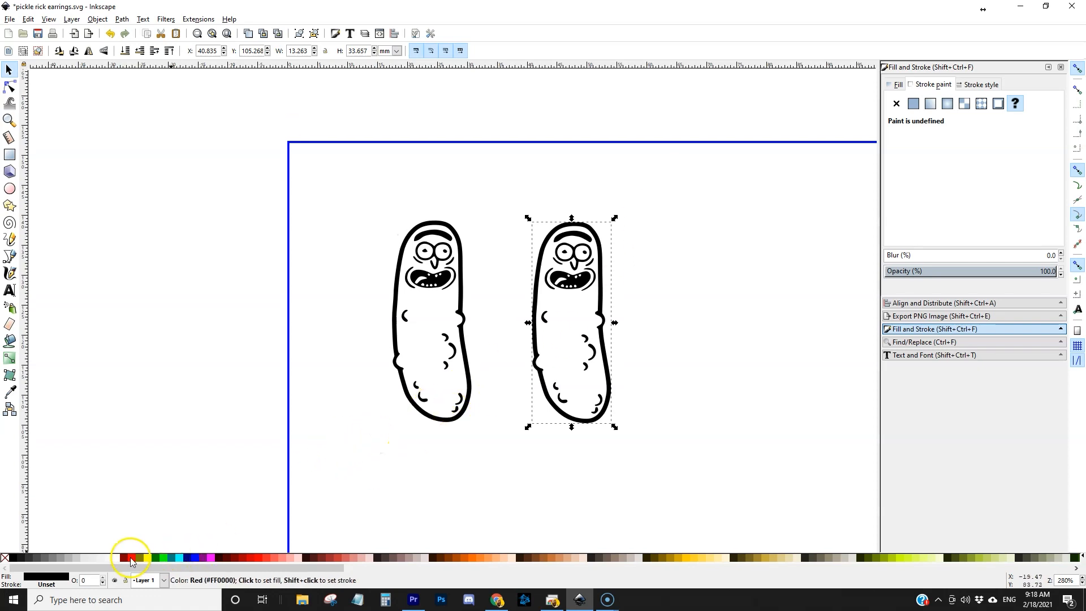
left_click(130, 559)
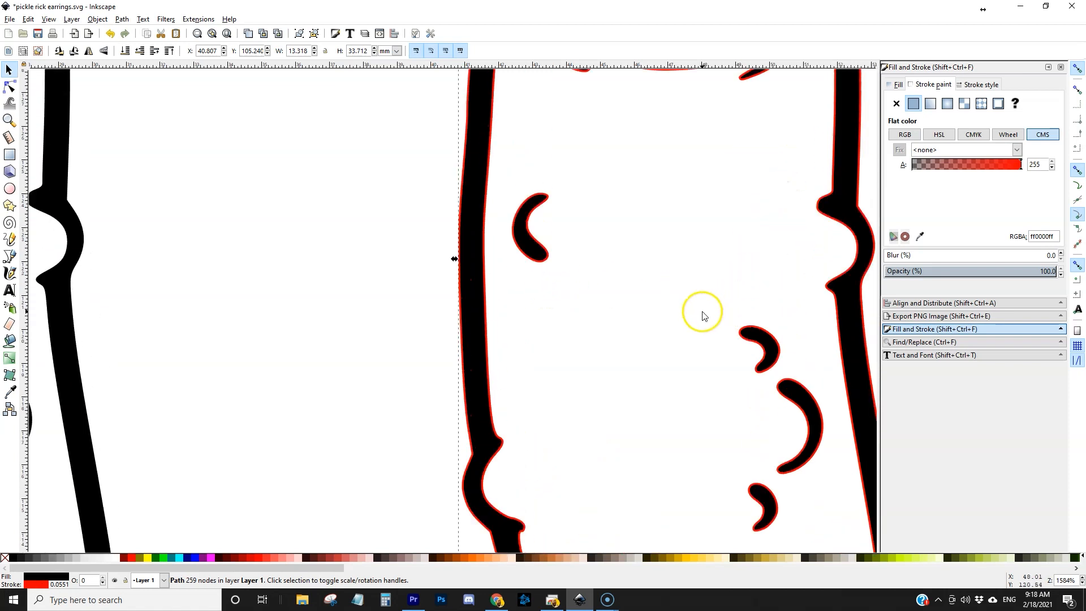
scroll("up", 3)
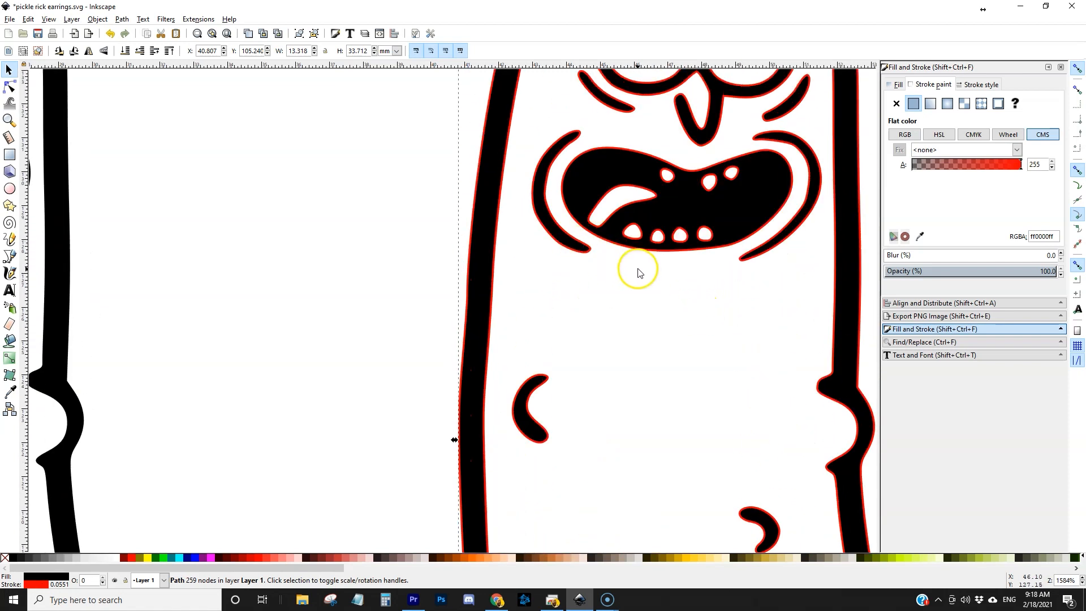
mouse_move(644, 339)
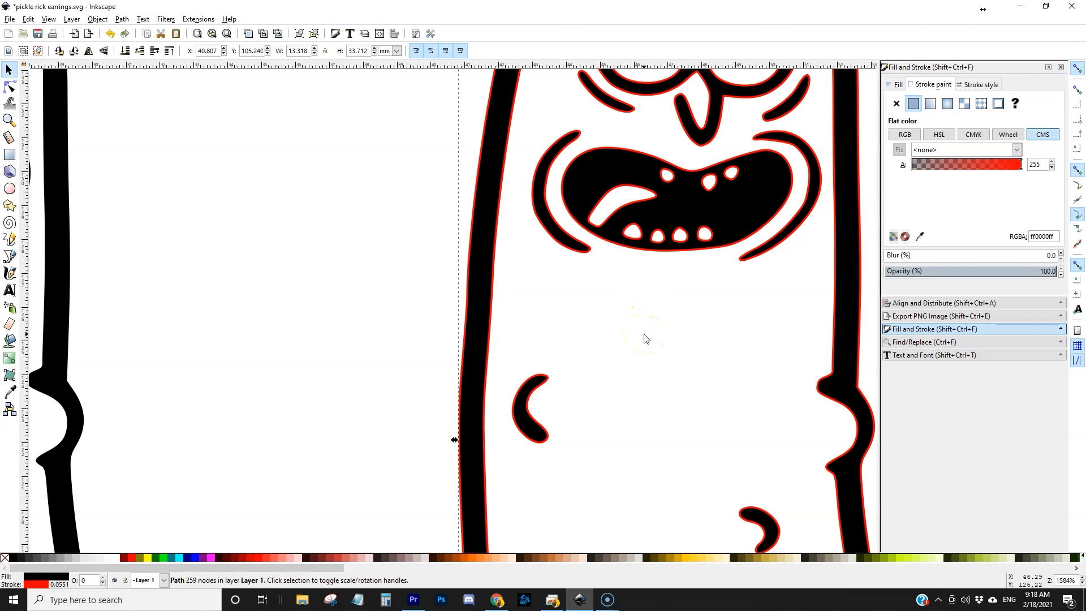
mouse_move(516, 269)
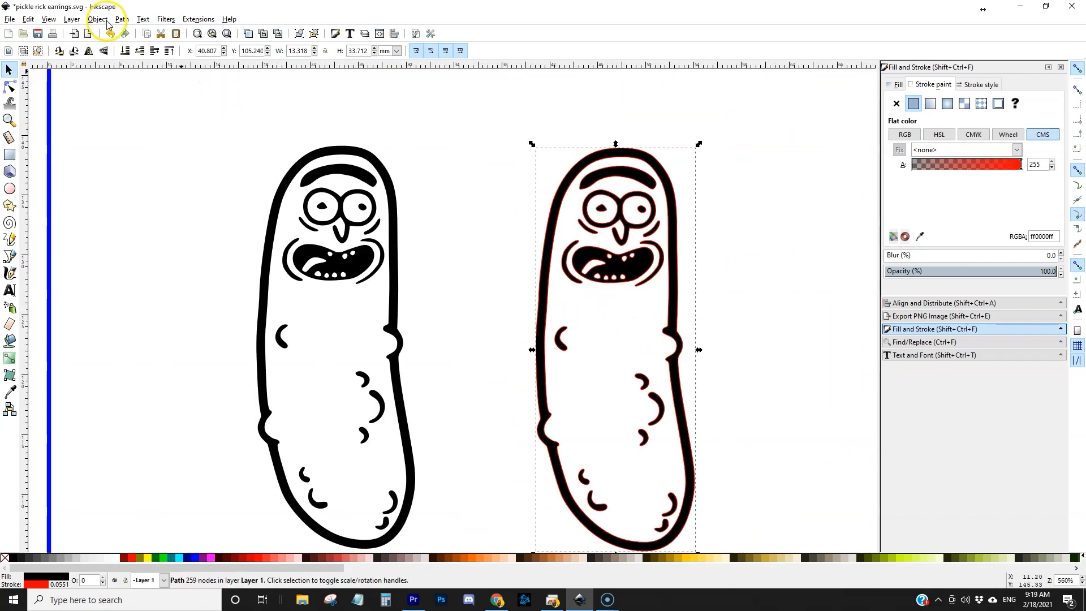
Break the red-outlined copy apart and fill its outer body shape with cyan.
left_click(121, 18)
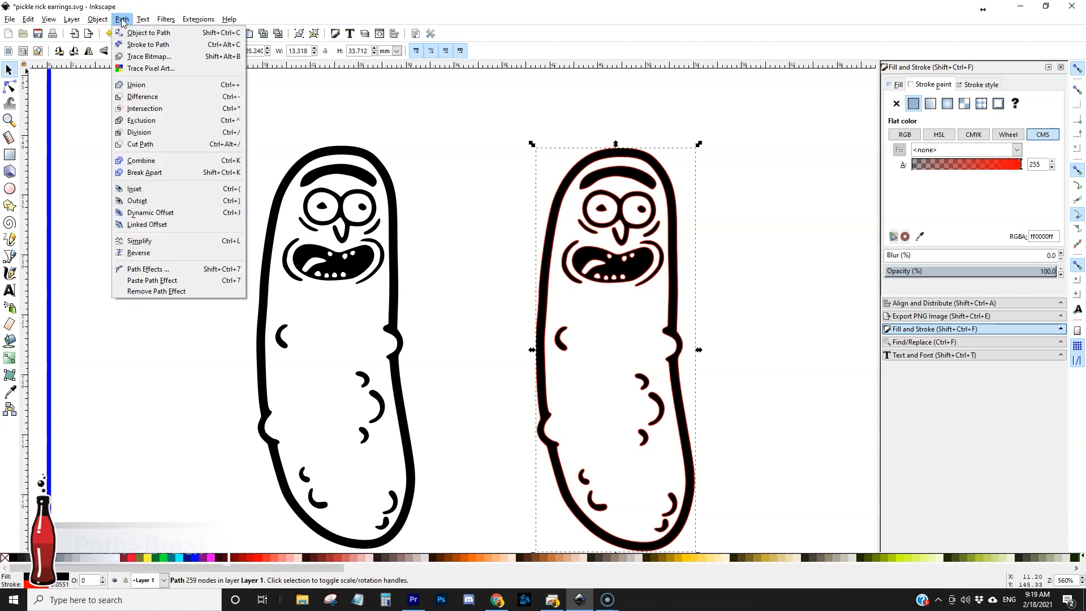
mouse_move(145, 171)
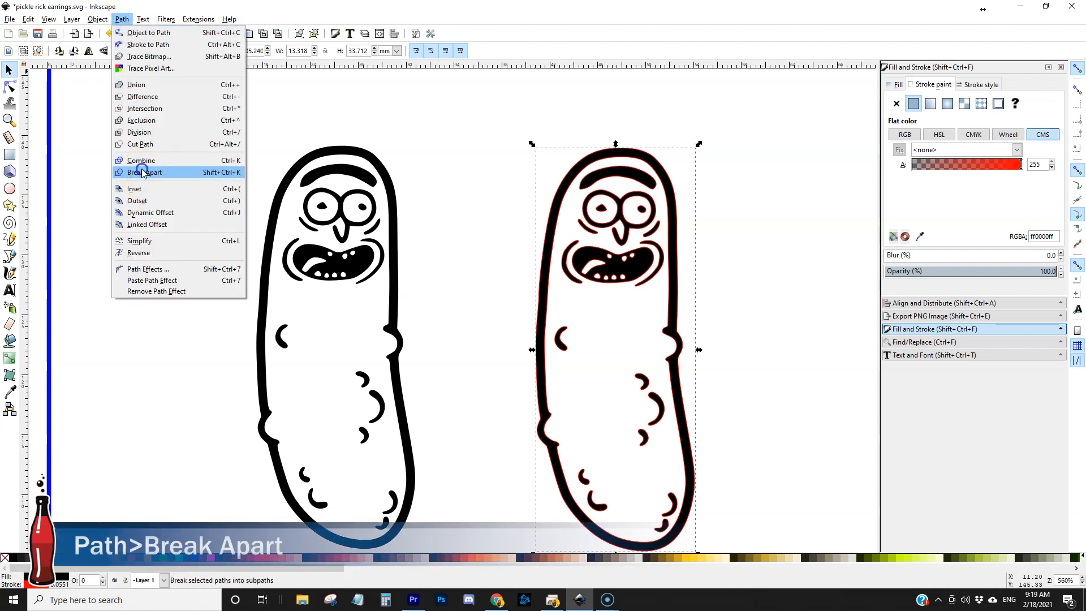
left_click(143, 172)
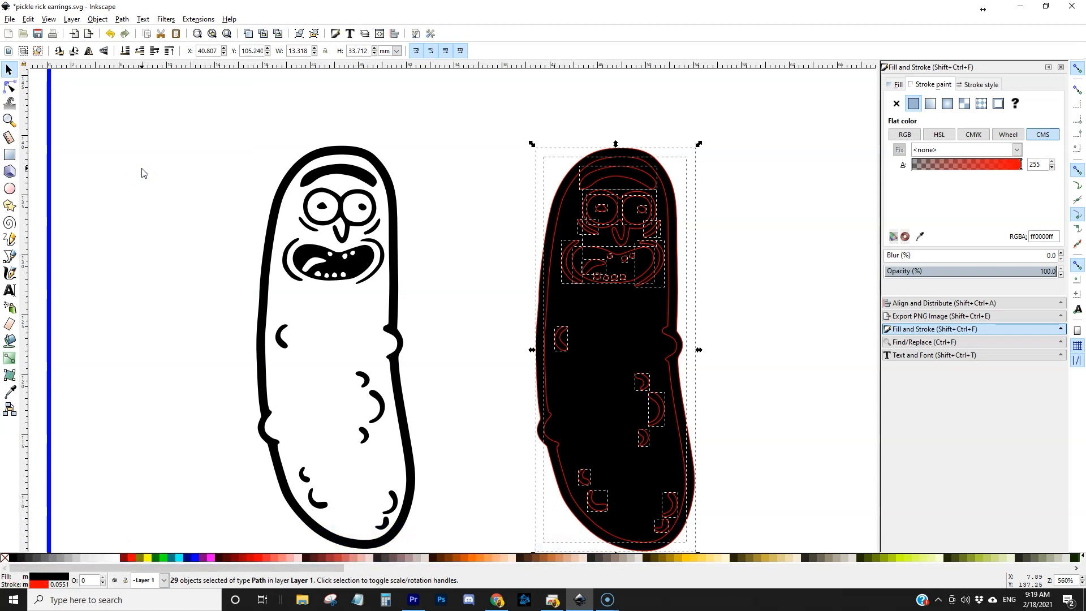
left_click(752, 328)
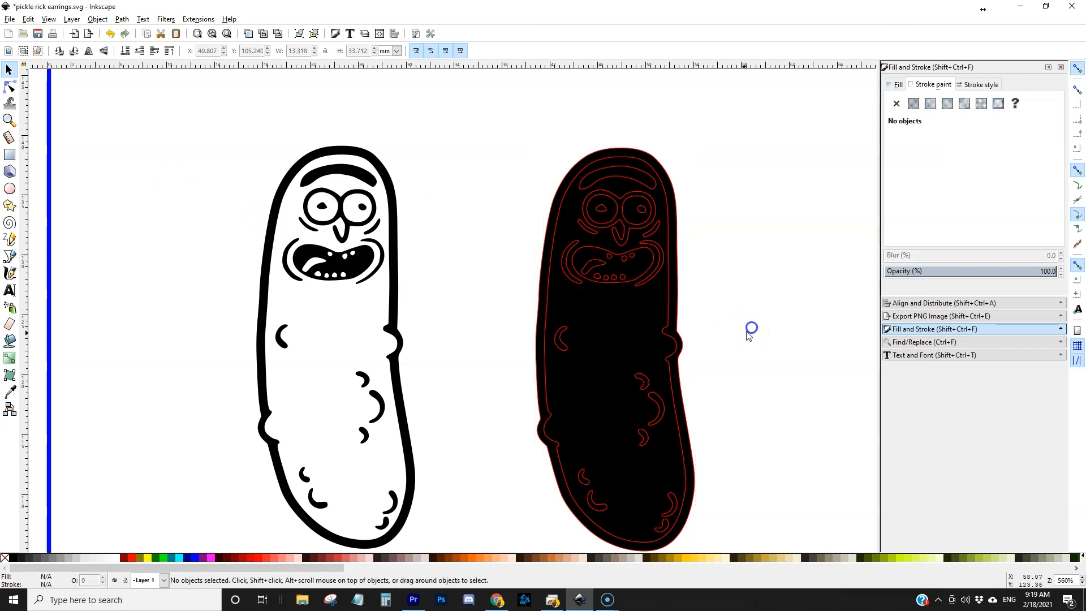
left_click(623, 333)
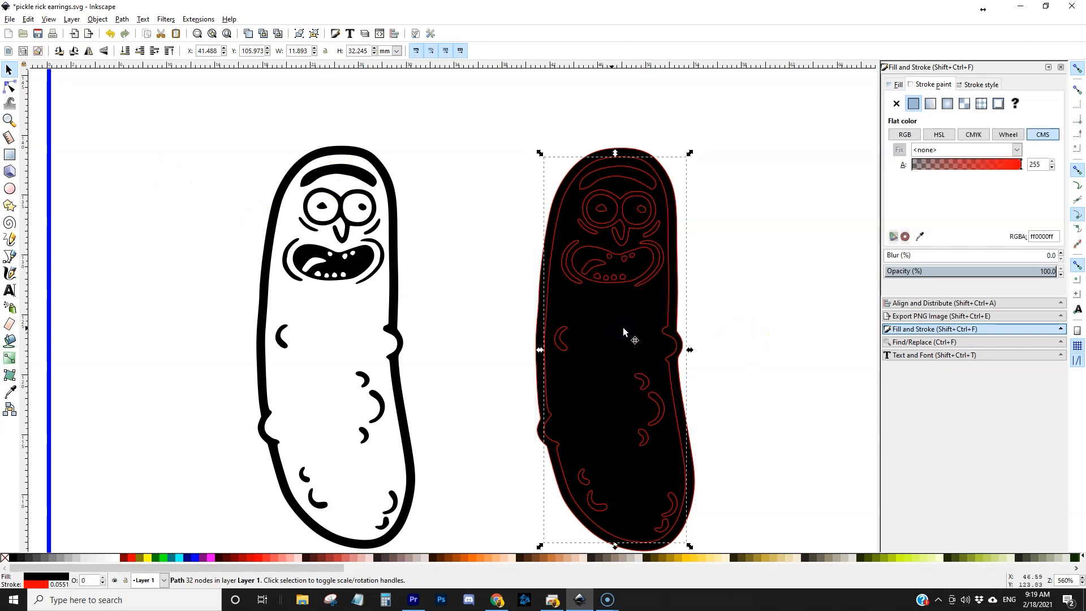
mouse_move(281, 559)
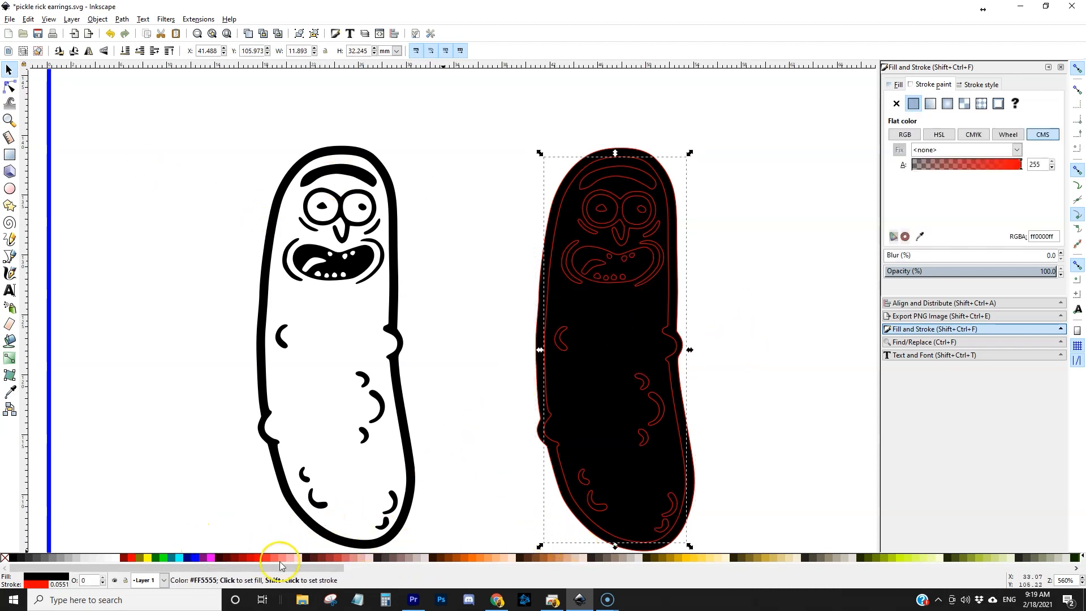
left_click(178, 558)
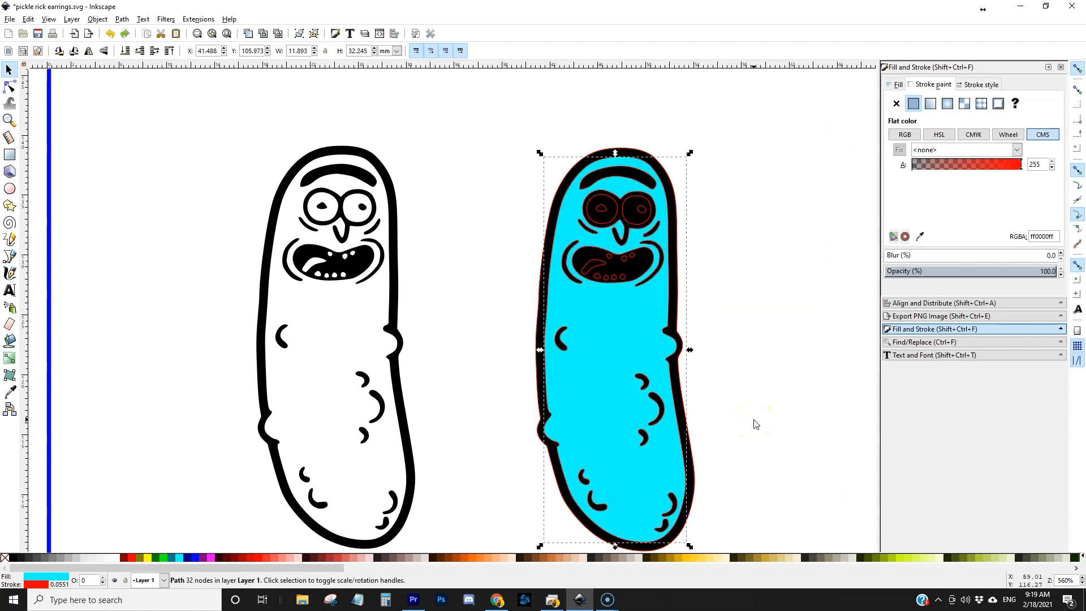
mouse_move(659, 309)
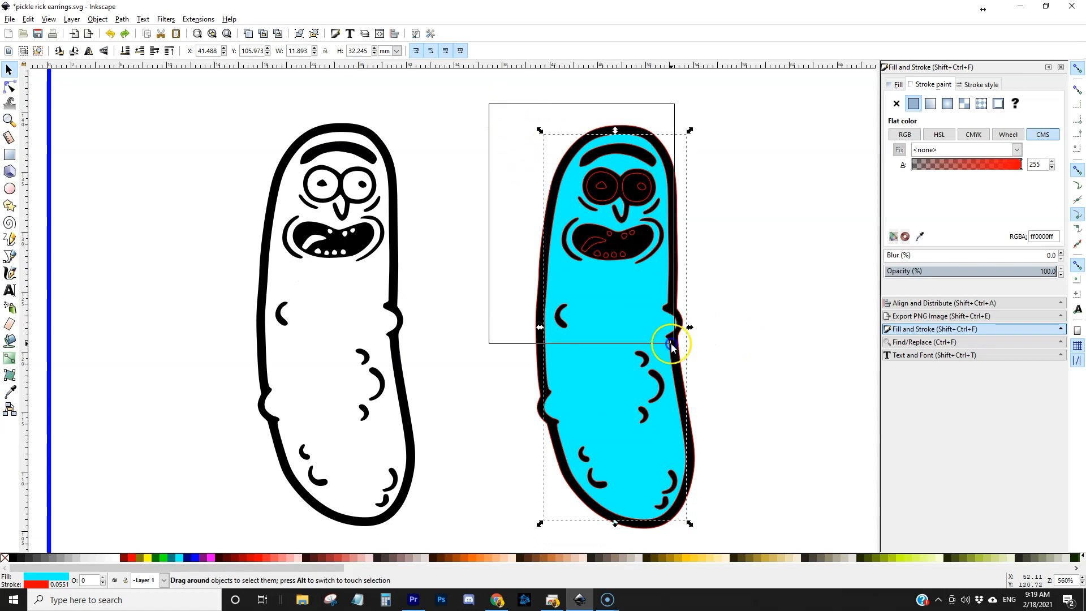
Union the copy's pieces into one black silhouette with red outline, then zoom to check.
left_click(121, 19)
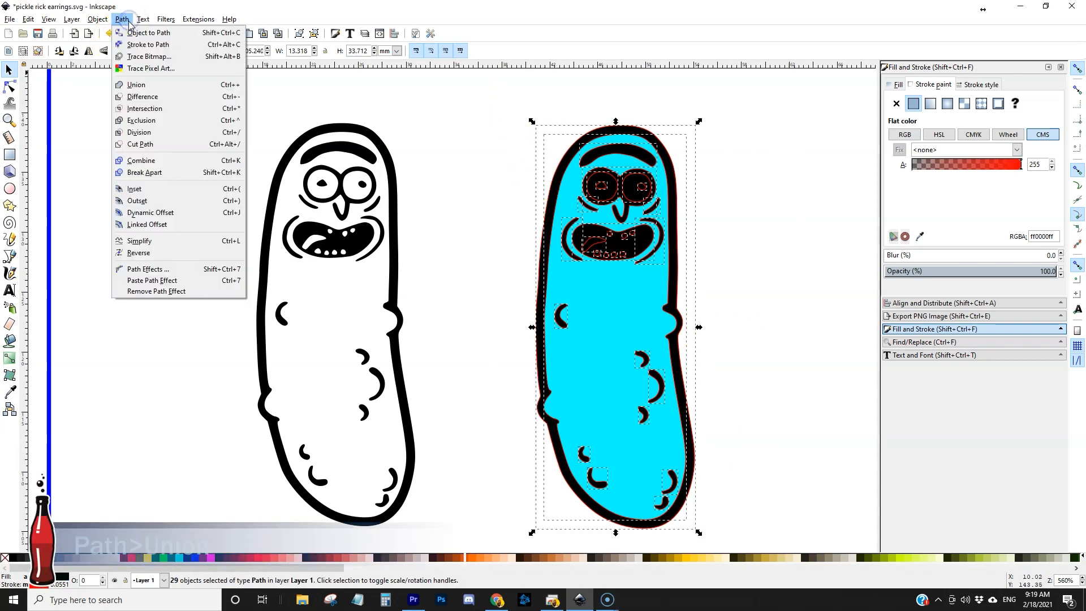
left_click(136, 85)
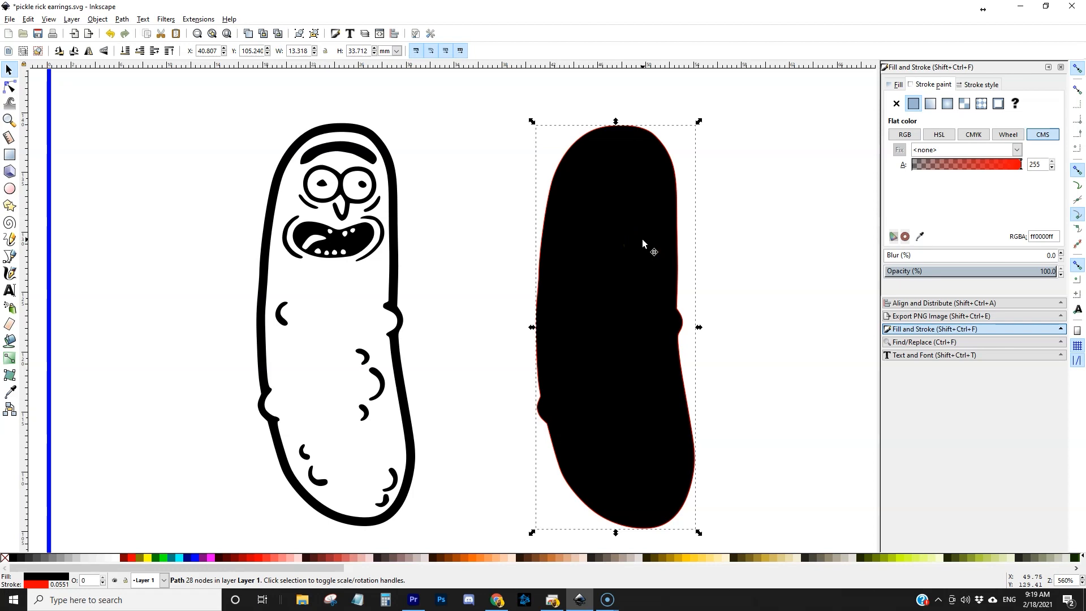
scroll("up", 3)
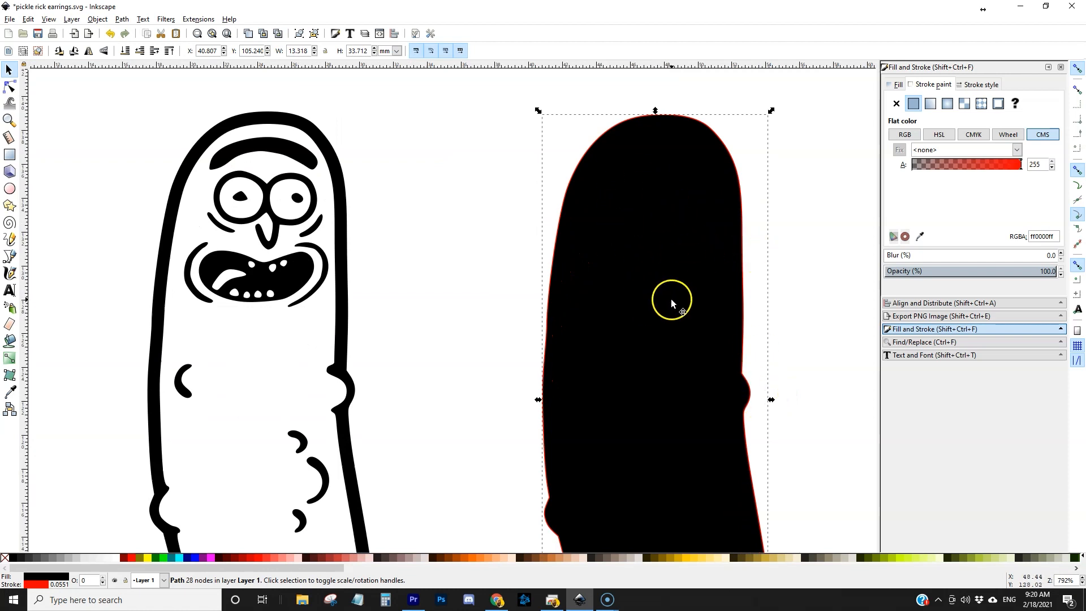
scroll("down", 3)
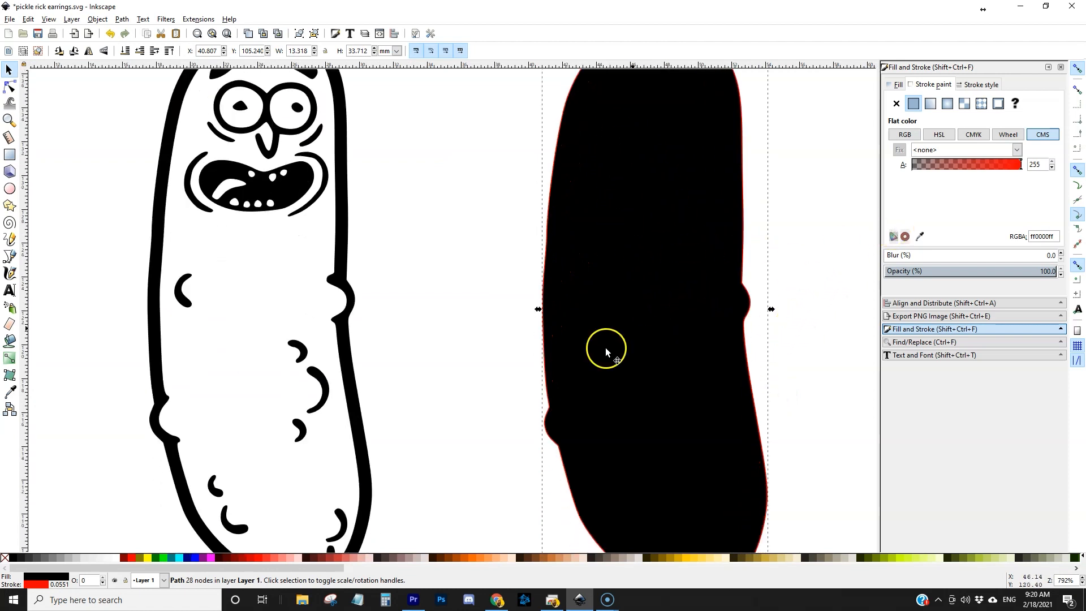
mouse_move(6, 561)
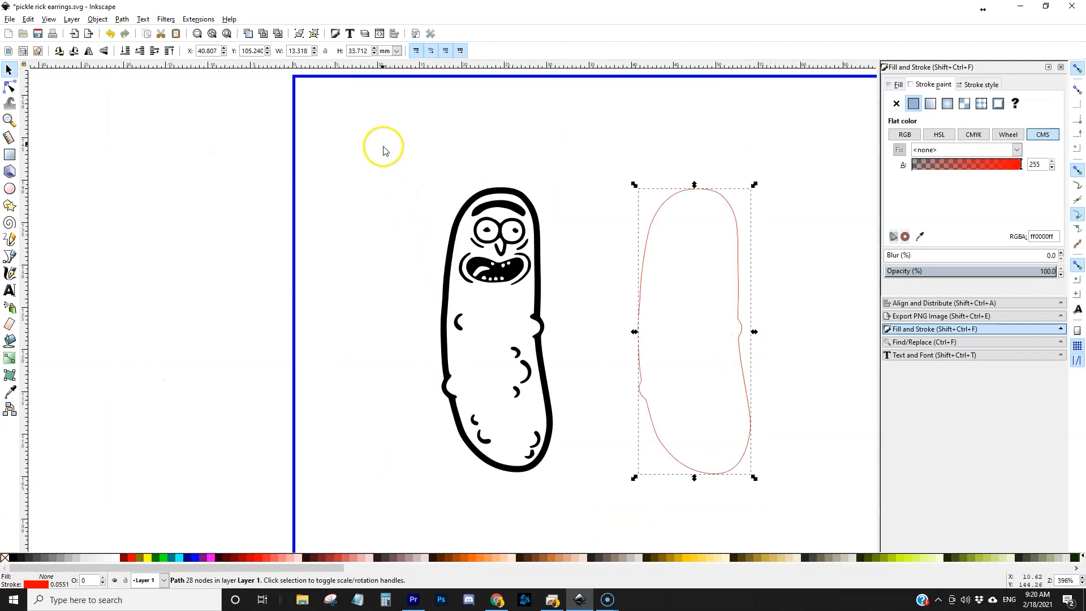
Align the unfilled red outline path onto the original pickle's outer edge.
left_click(496, 326)
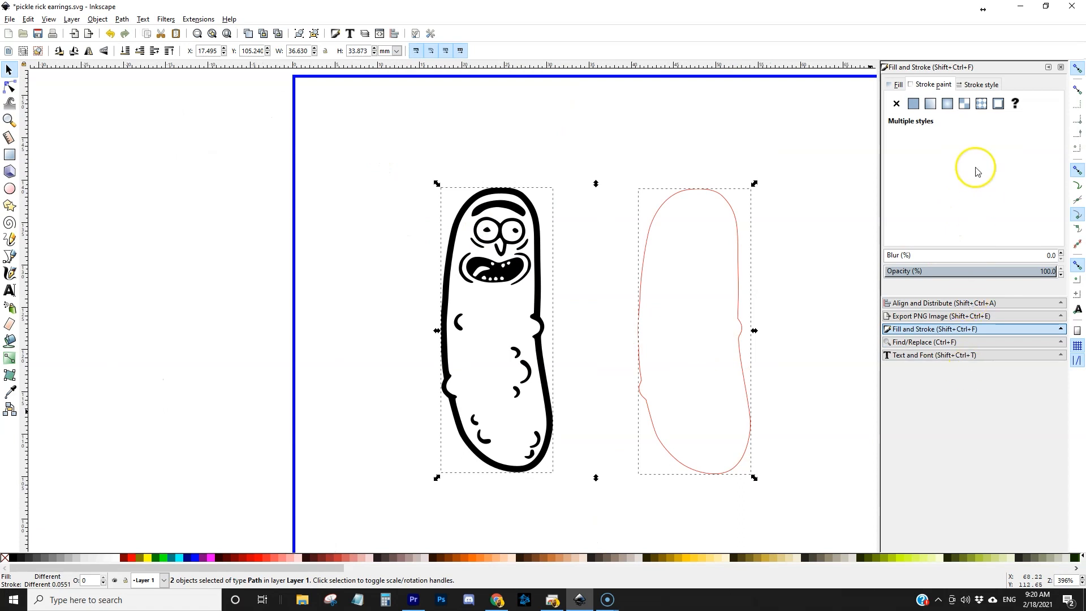
left_click(942, 303)
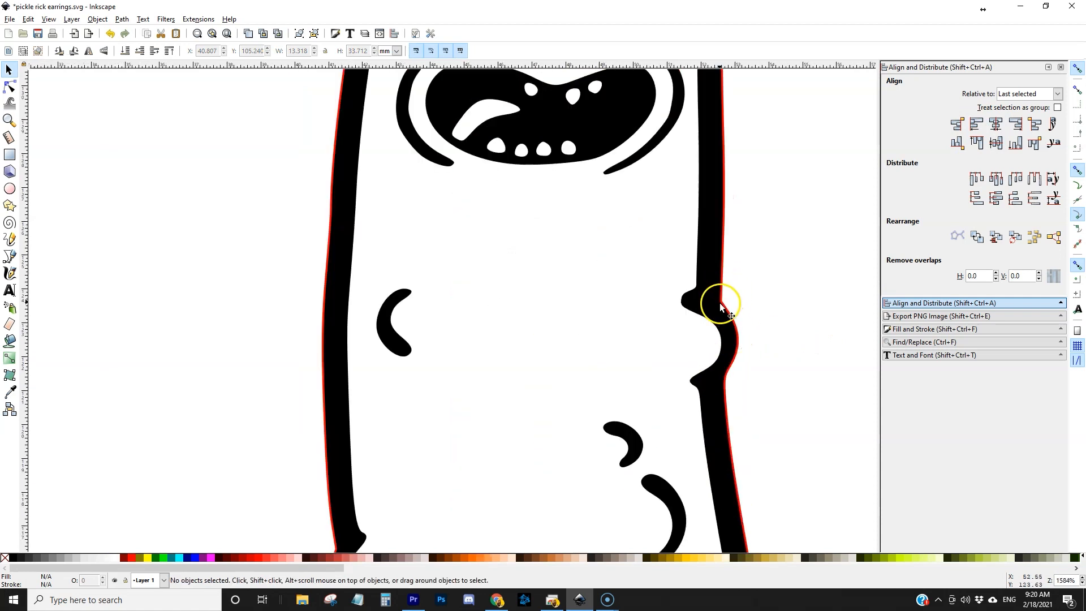
mouse_move(729, 322)
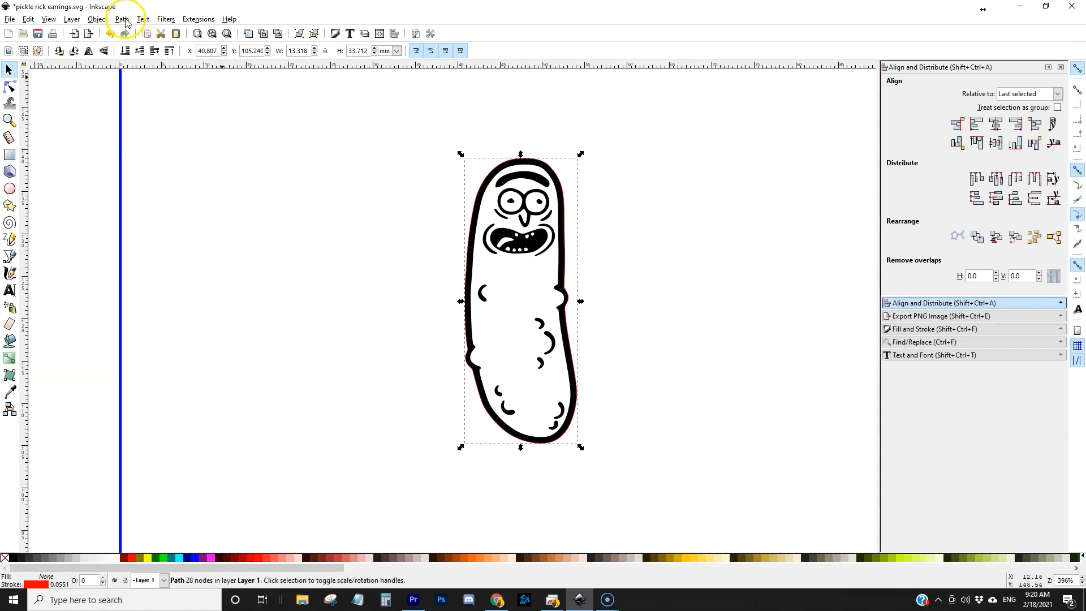
Apply Dynamic Offset to push the red outline slightly beyond the black border.
left_click(121, 19)
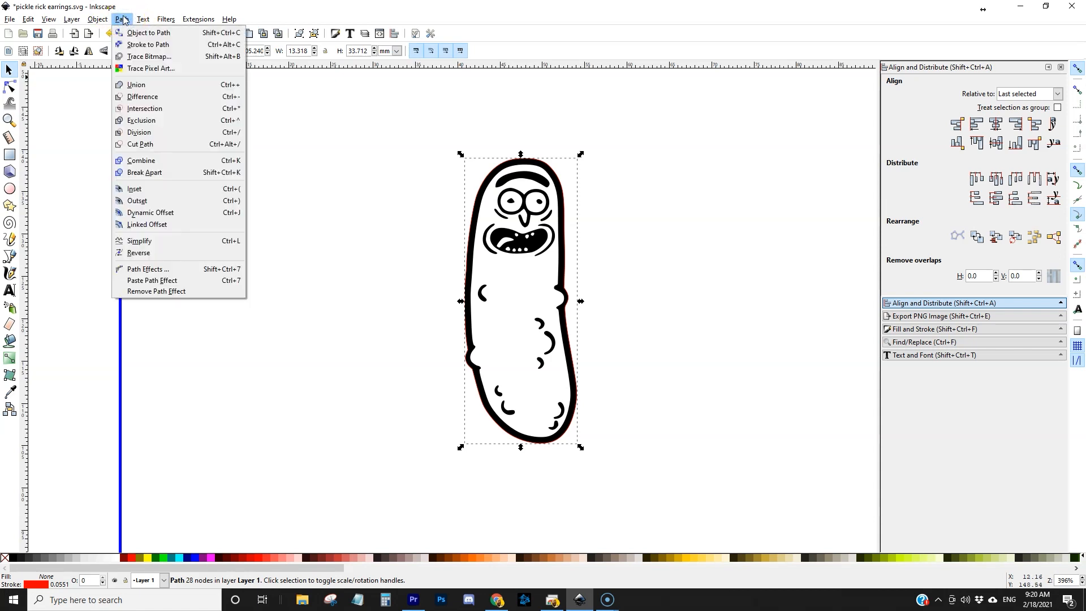
left_click(149, 213)
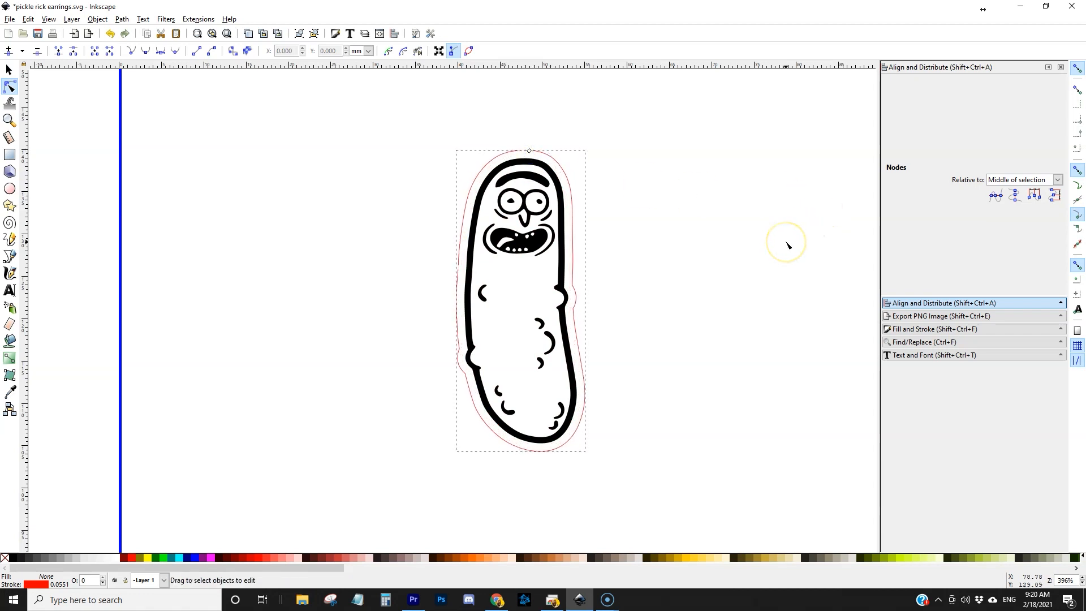
mouse_move(786, 245)
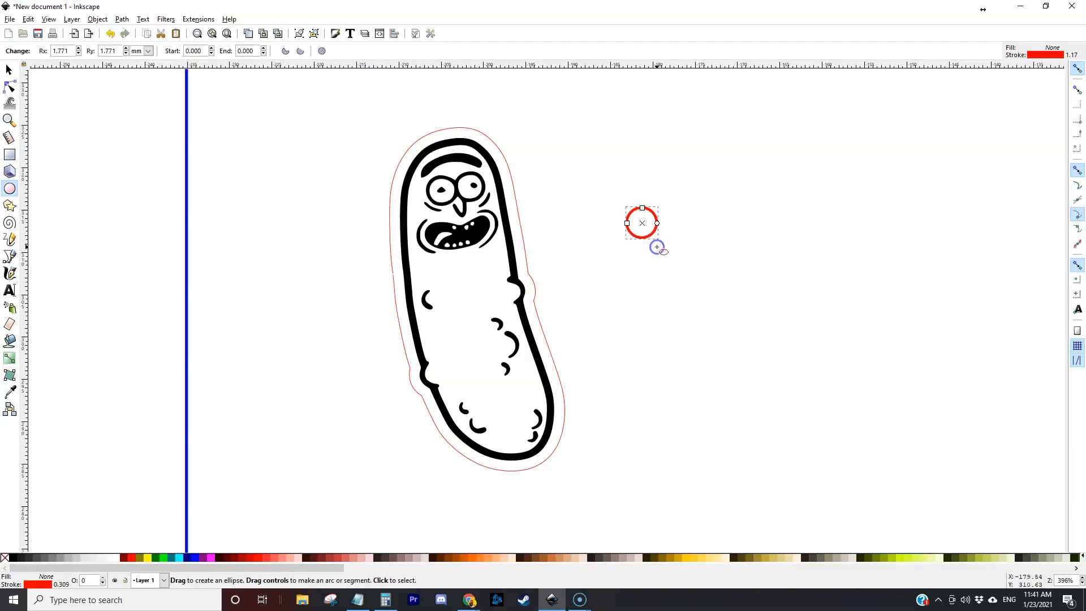
Center two concentric red circles above the outline's top, aligned to Selection Area.
left_click(9, 70)
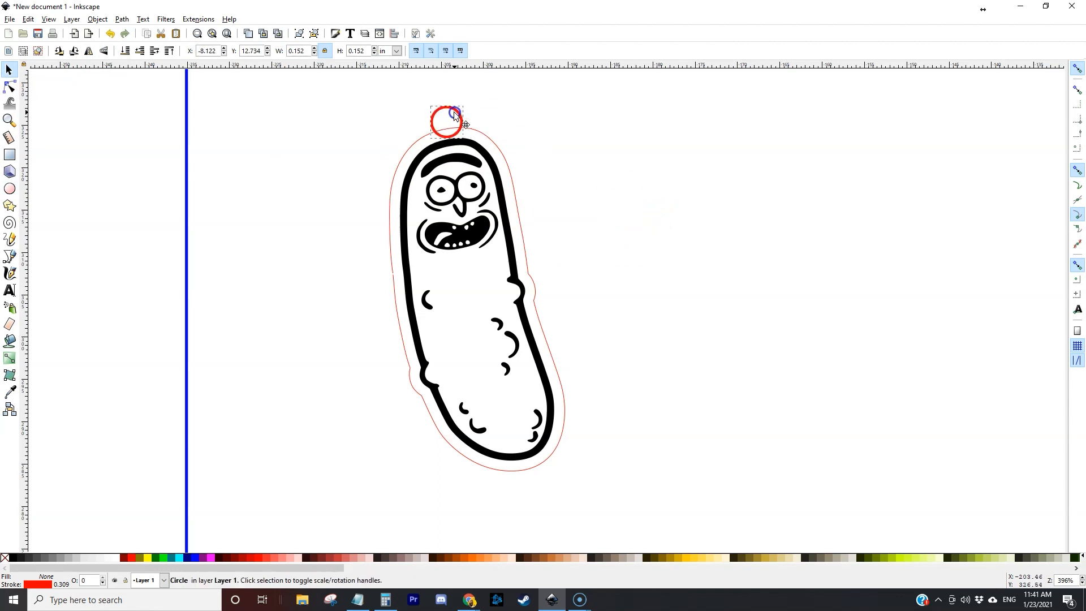
left_click(448, 122)
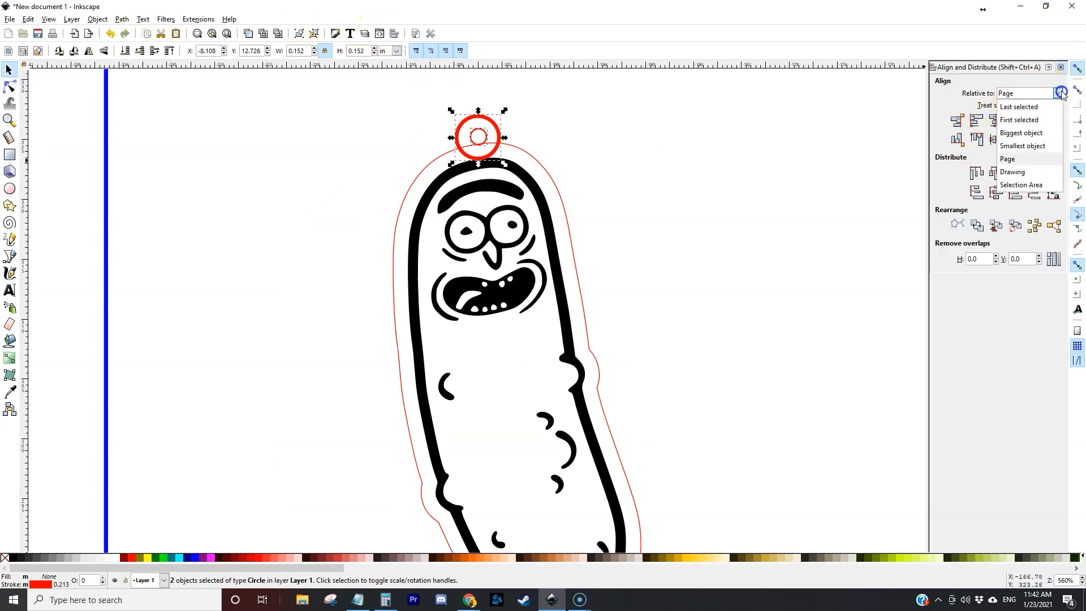
left_click(1021, 184)
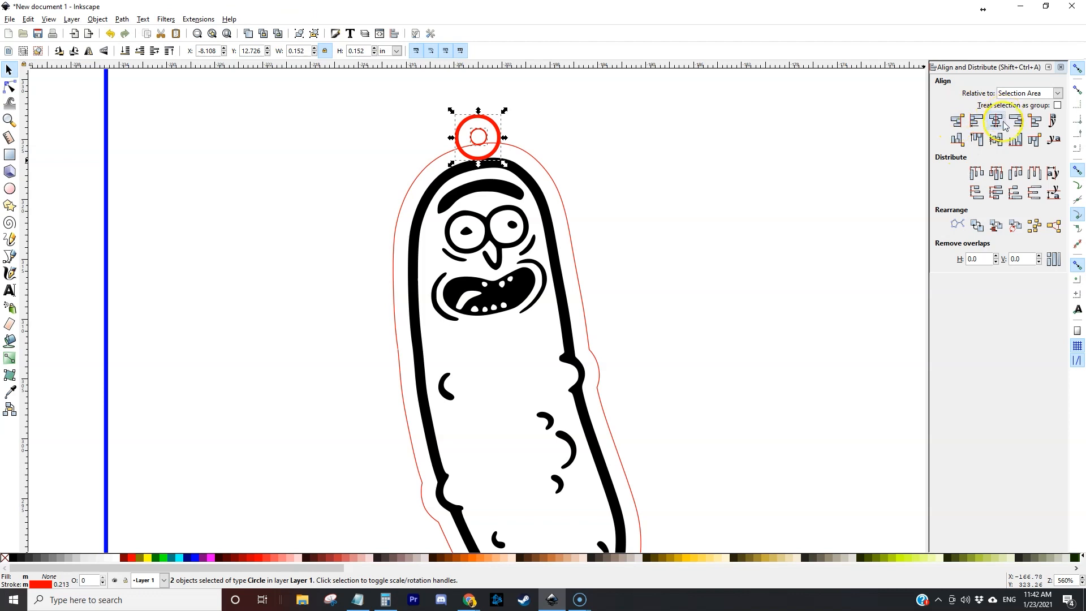
mouse_move(609, 176)
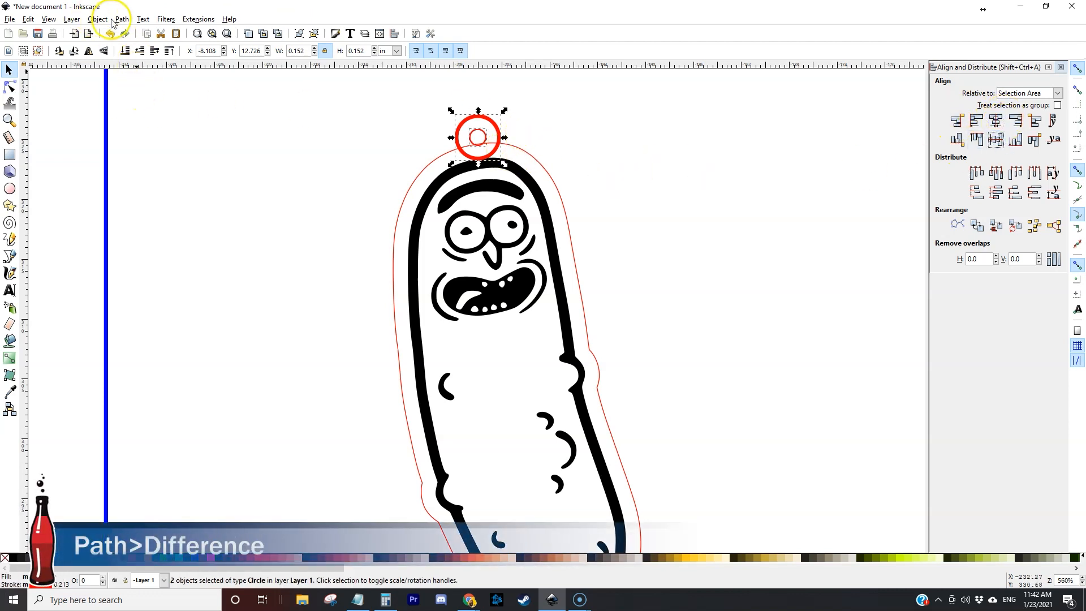
Difference the circles into a ring, then union the ring with the red cut outline.
left_click(121, 18)
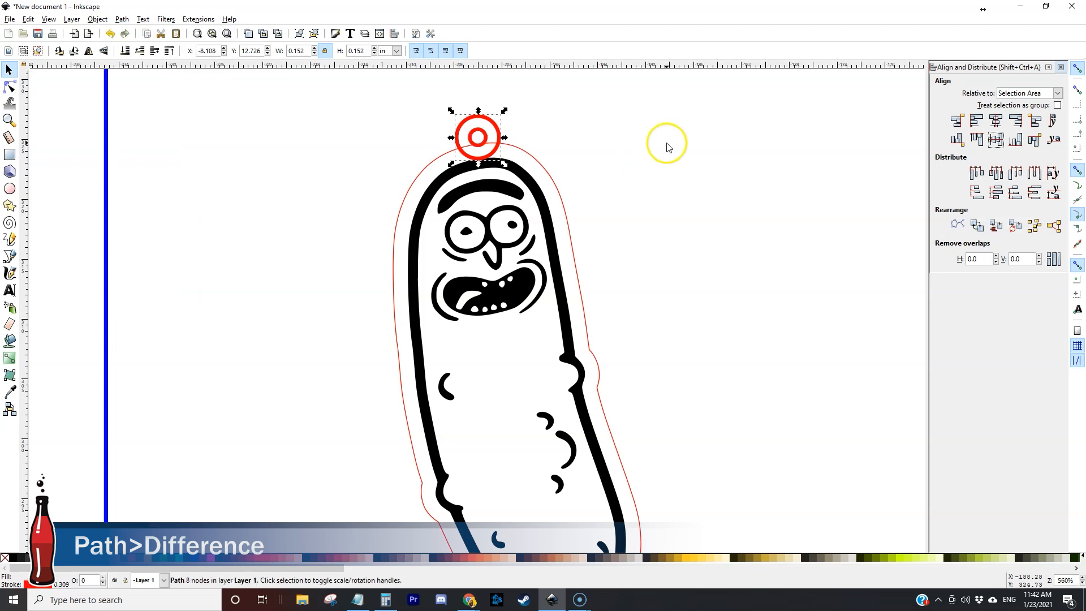
left_click(530, 152)
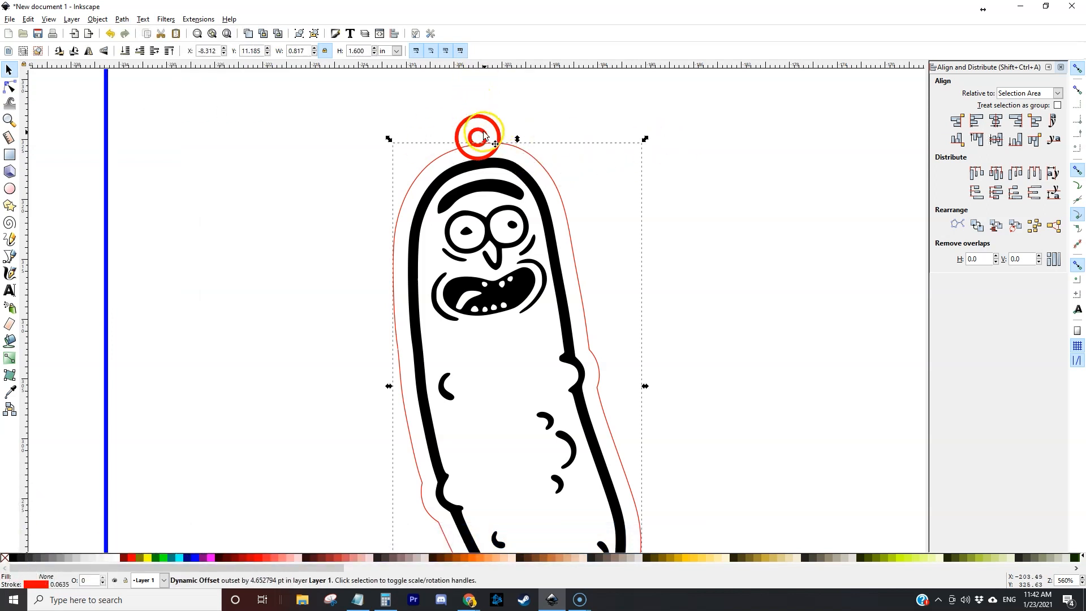
left_click(476, 135)
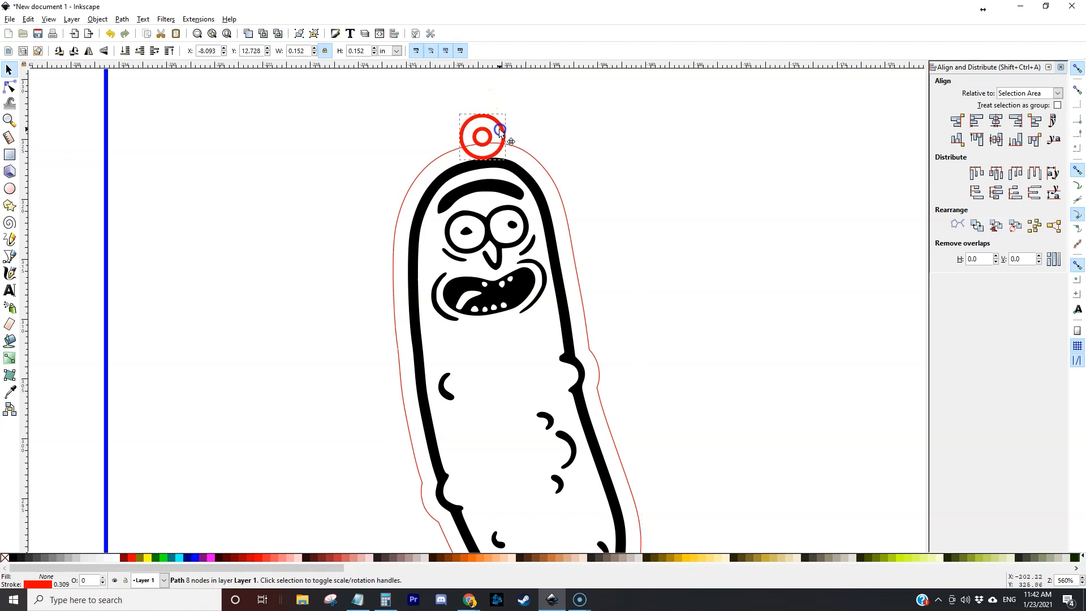
left_click(522, 149)
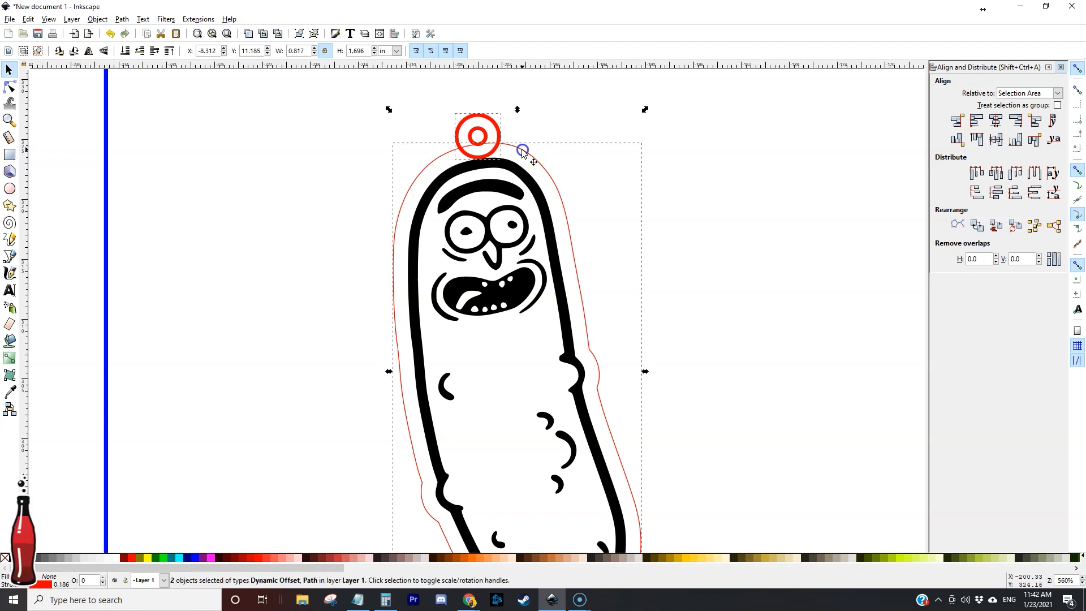
left_click(121, 19)
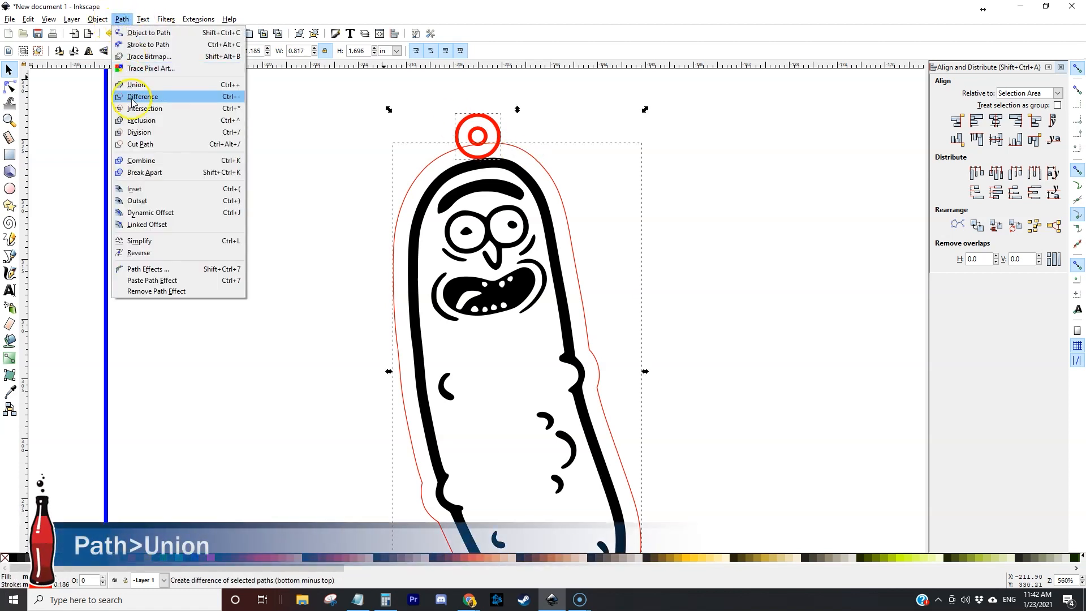
left_click(133, 83)
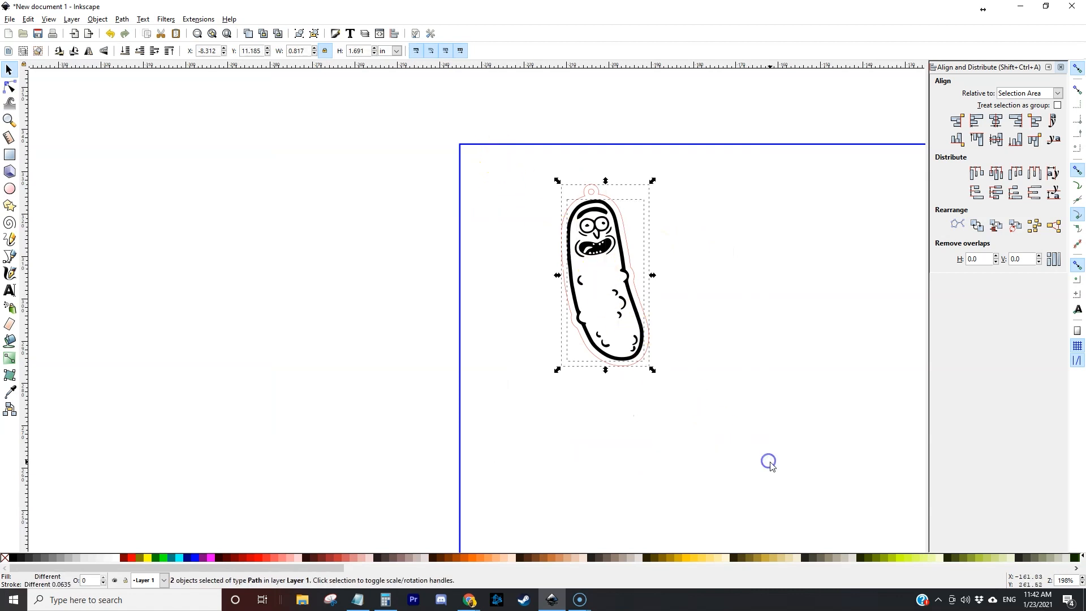
Group the pickle with its looped outline and place a duplicate beside it.
key("ctrl+g")
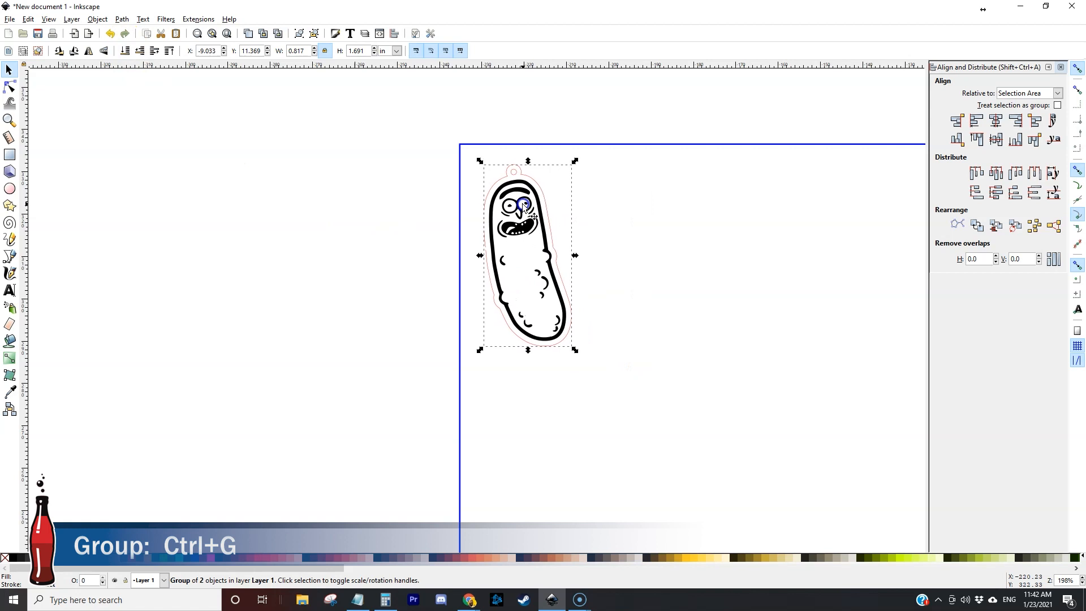
mouse_move(247, 138)
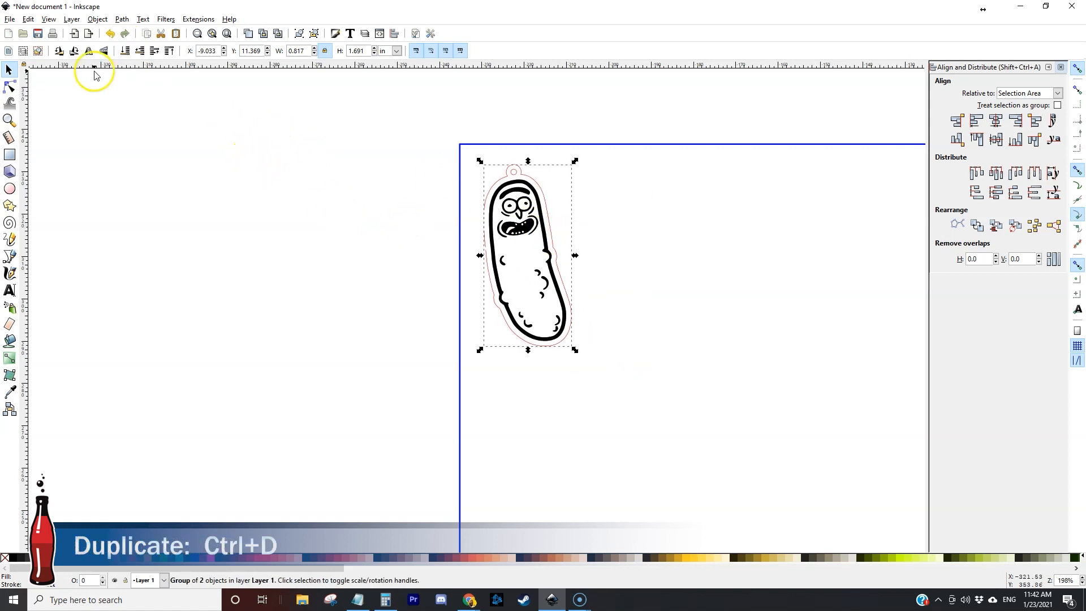
key("ctrl+d")
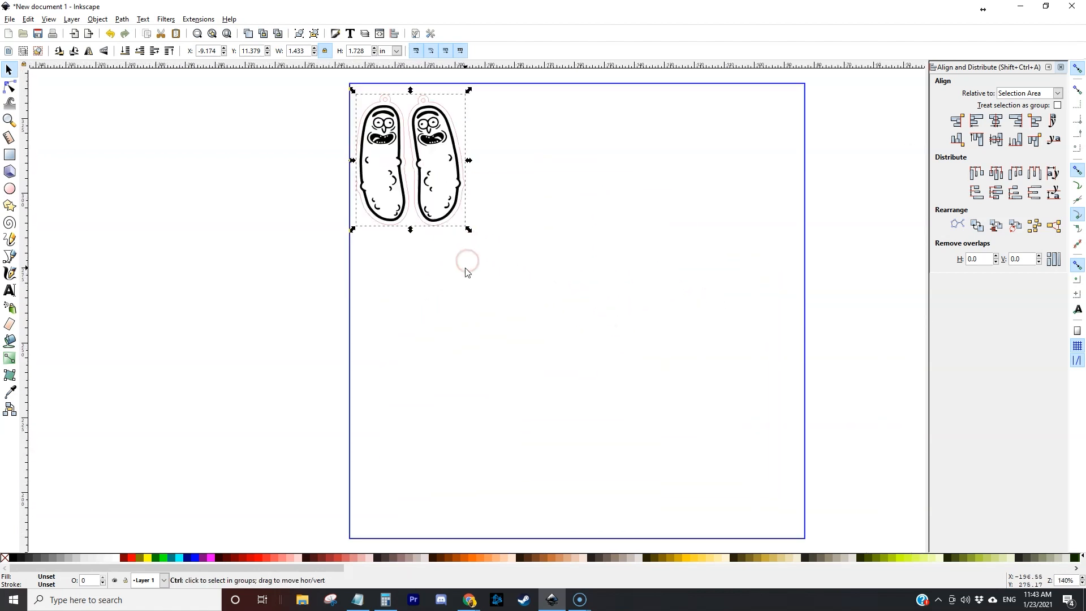
Rotate the right earring 180° and nest it tightly against the left one.
scroll("down", 3)
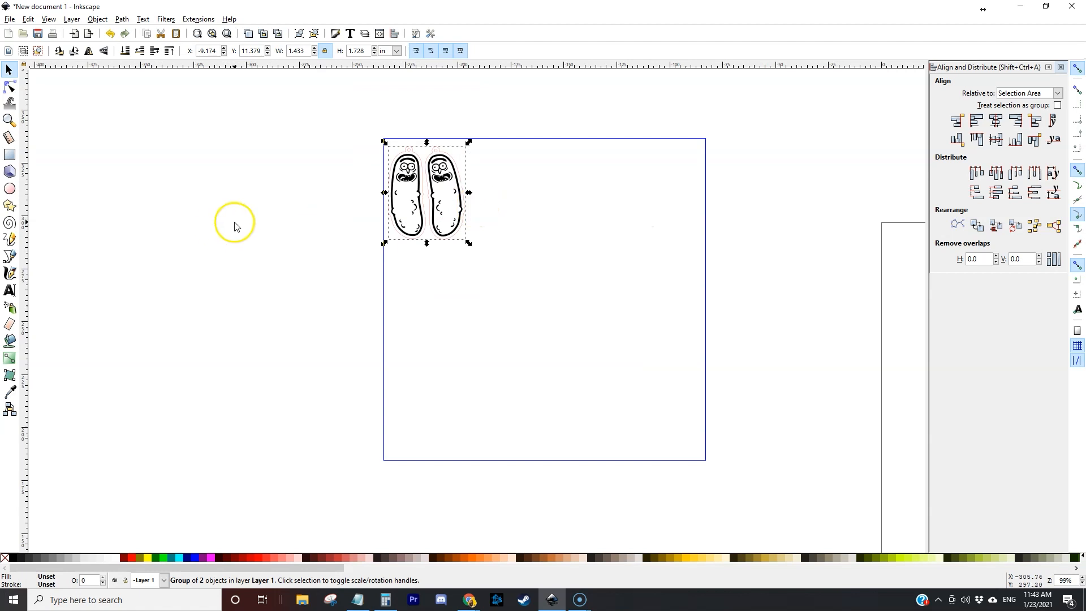
mouse_move(236, 226)
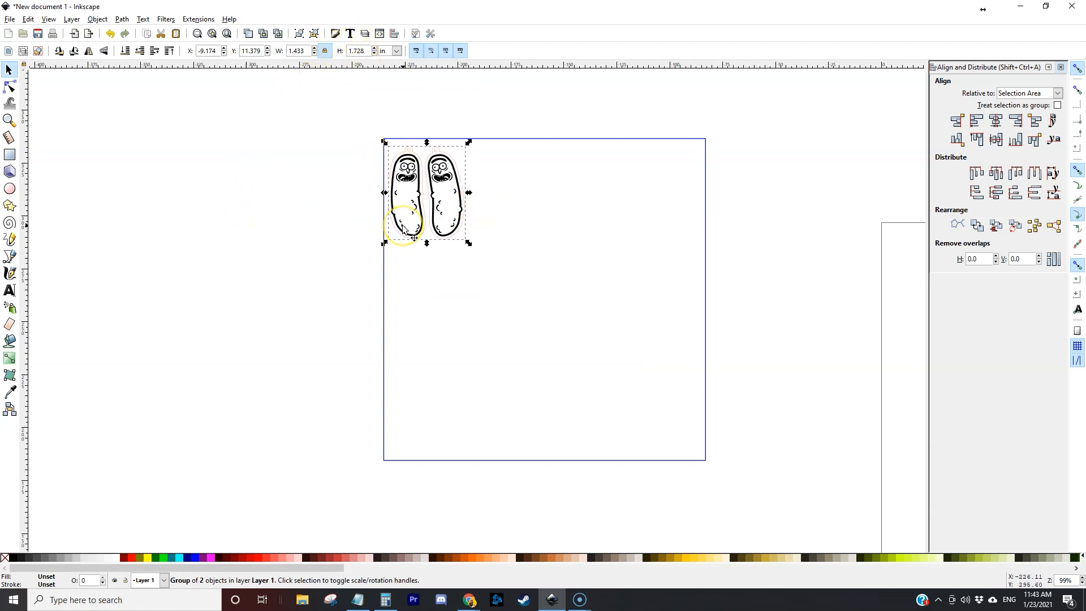
mouse_move(342, 182)
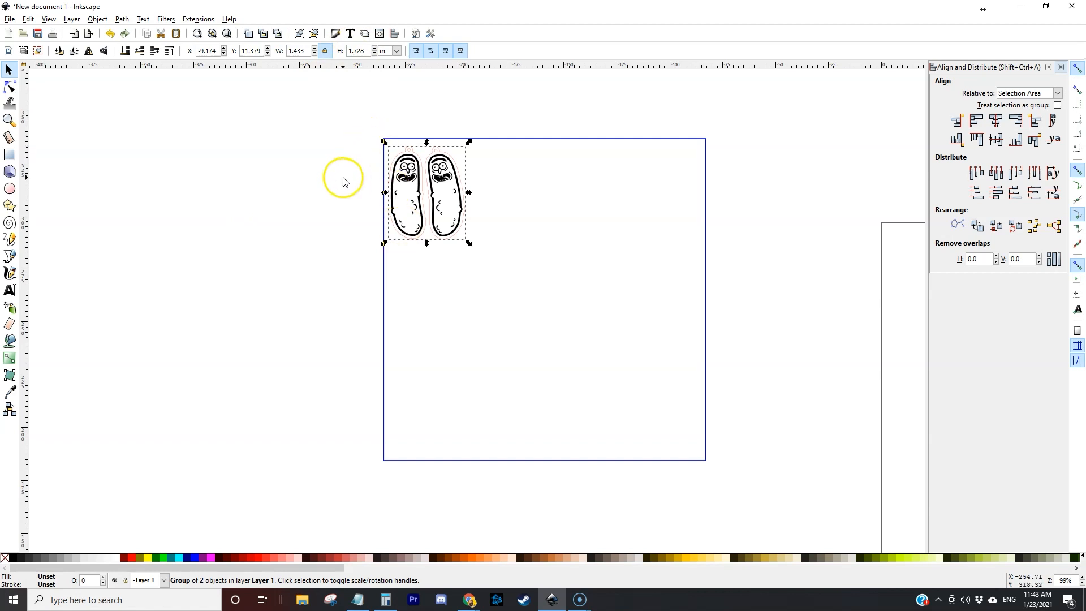
triple_click(357, 50)
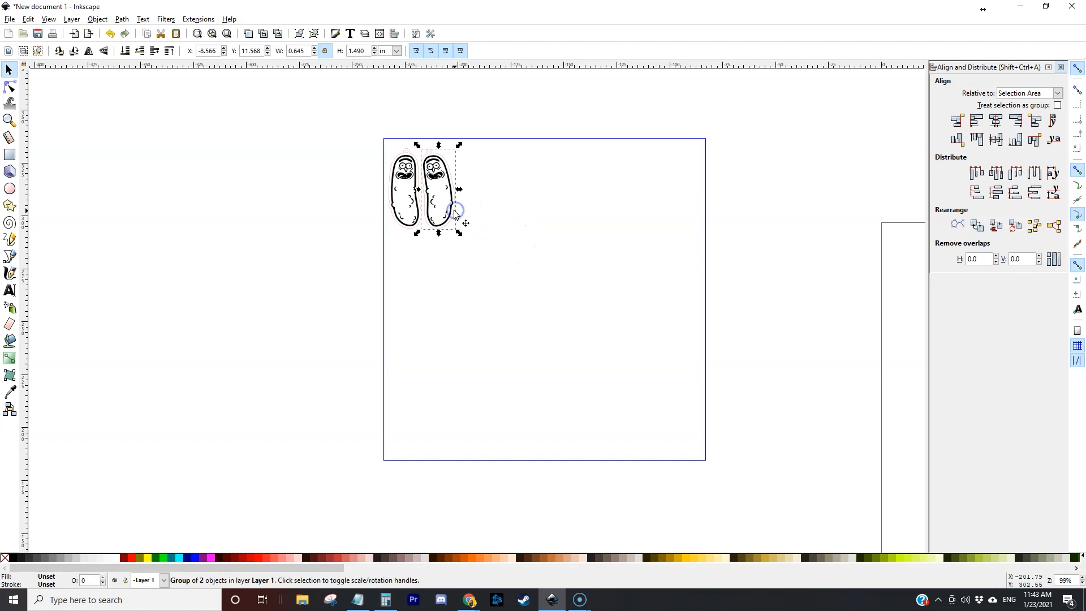
left_click(433, 190)
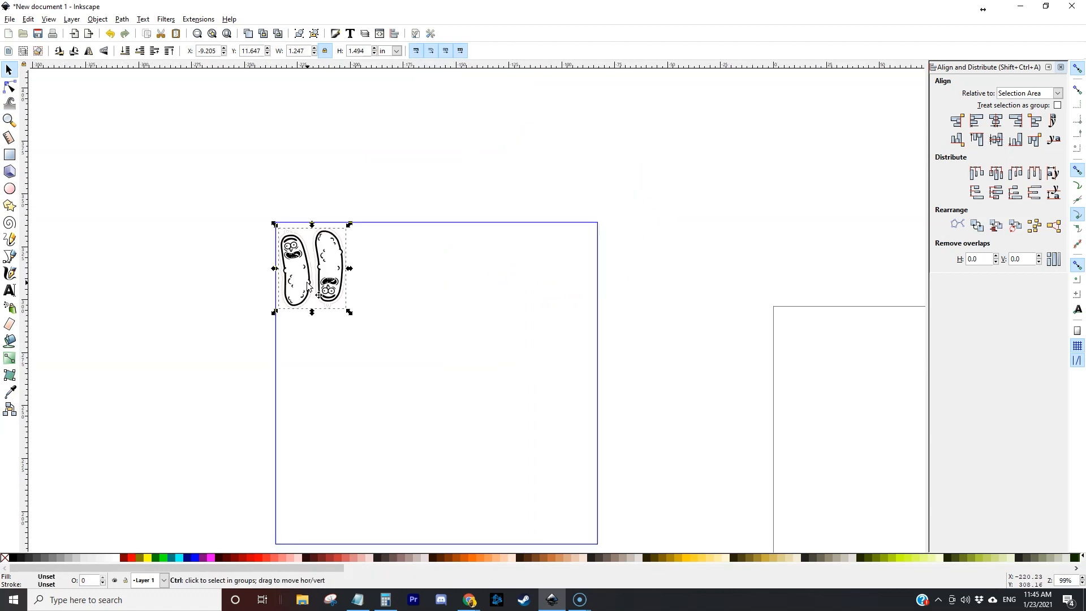
Duplicate the nested pair into four pairs, then align and evenly distribute them.
key("ctrl+d")
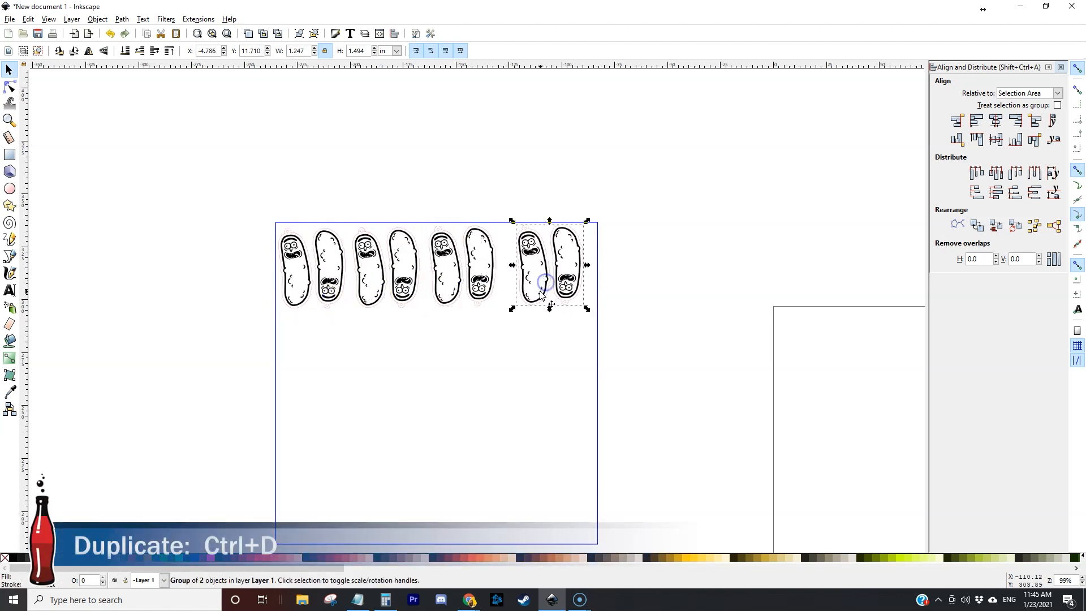
left_click(513, 334)
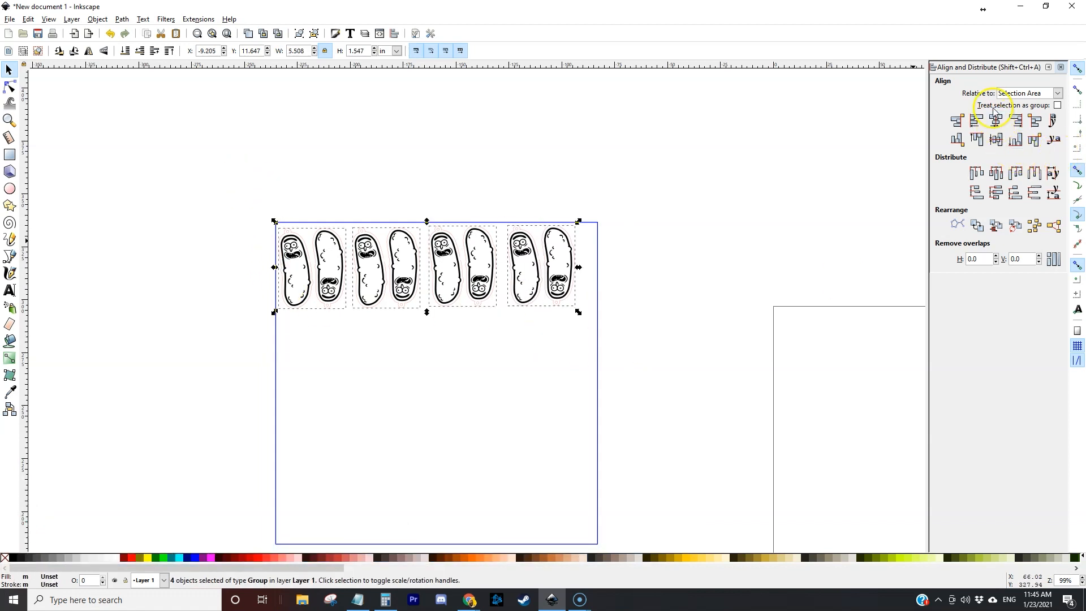
left_click(996, 173)
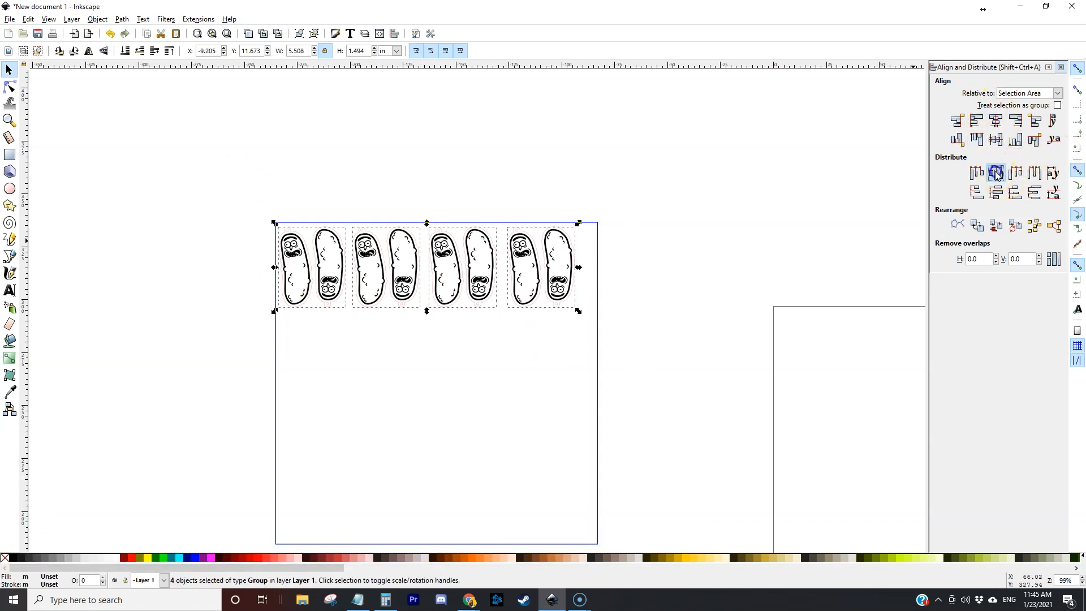
left_click(996, 173)
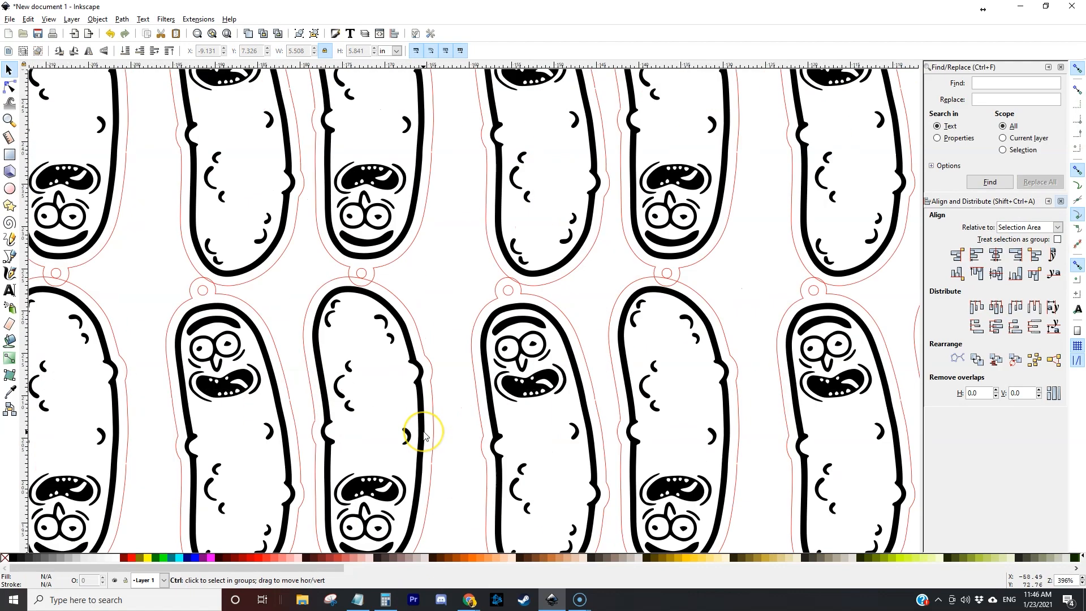
Place the duplicated row below and left of the first, then select both rows.
scroll("down", 3)
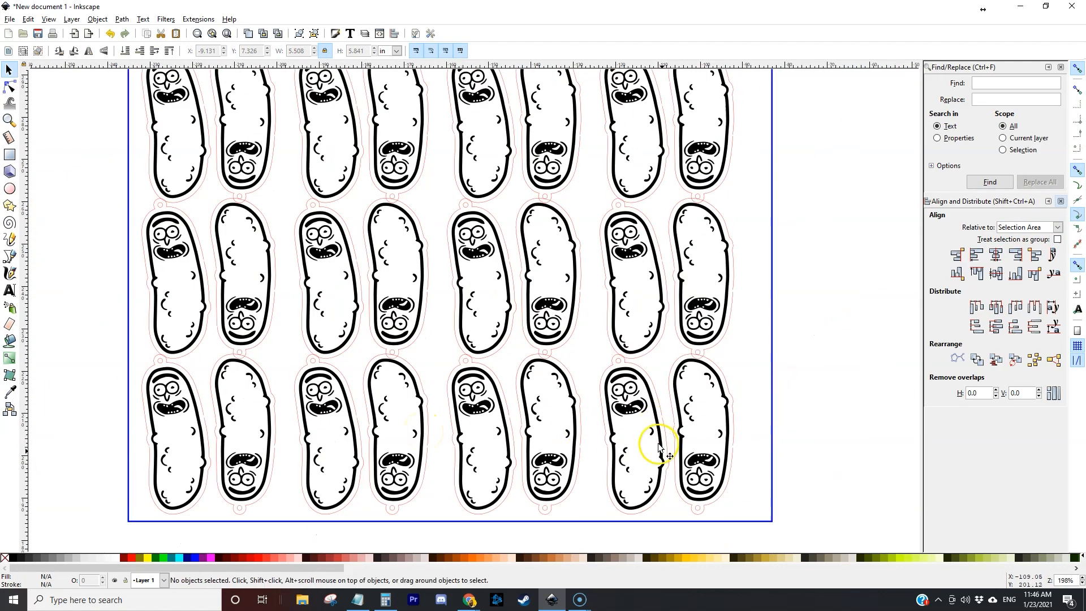
scroll("up", 3)
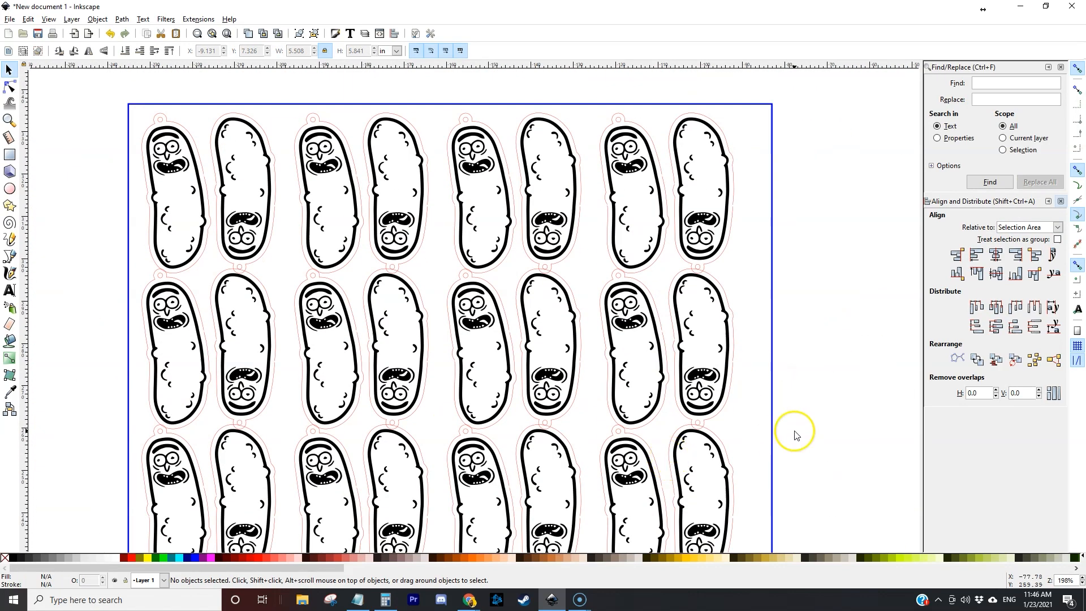
mouse_move(818, 441)
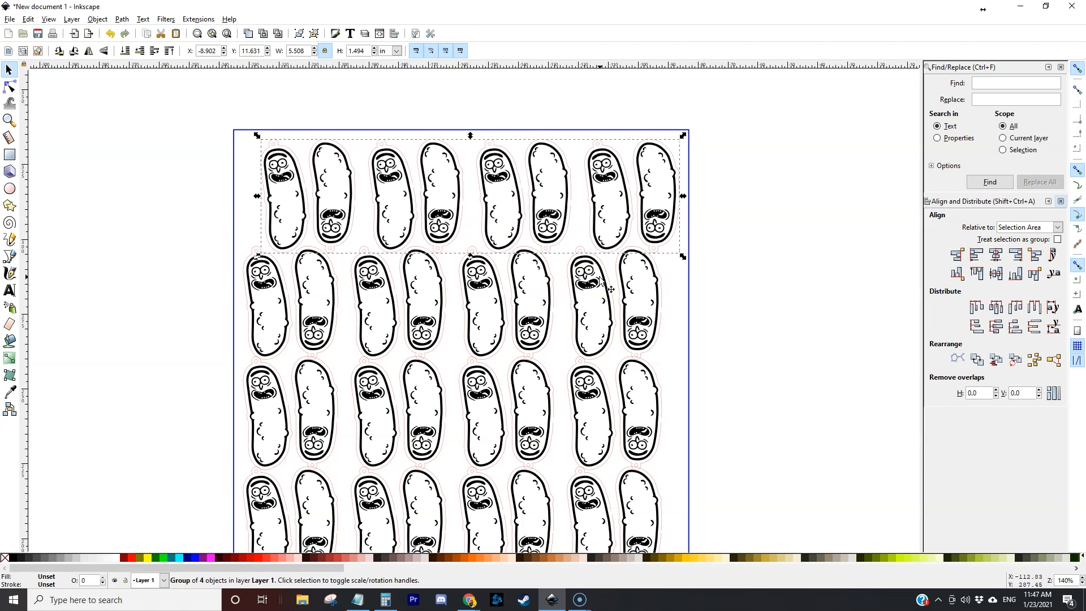
left_click(308, 412)
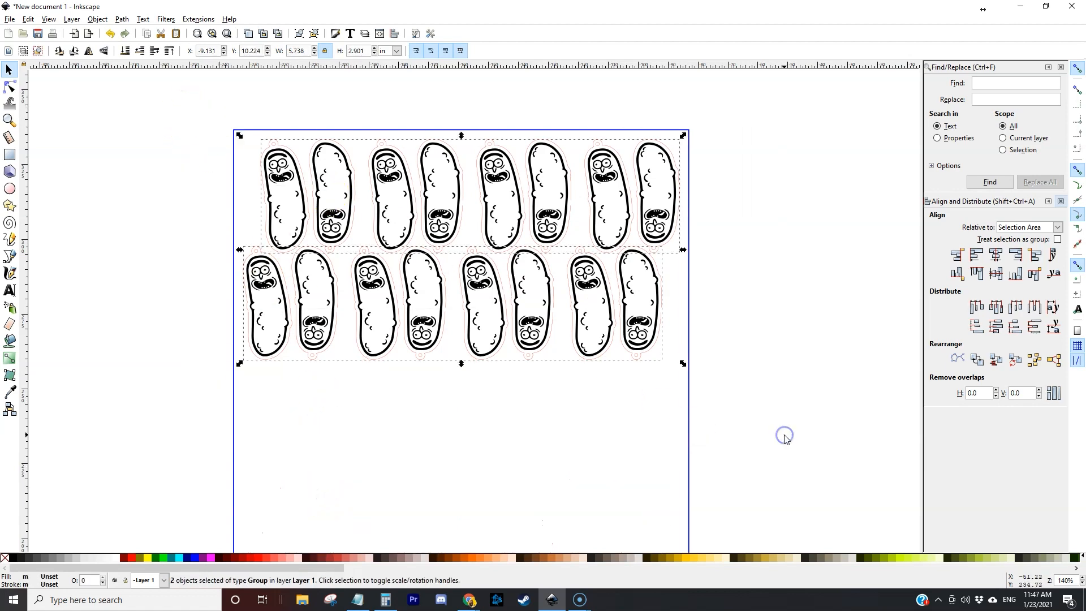
Group the two rows, duplicate the group, and select the copy placed below.
key("ctrl+g")
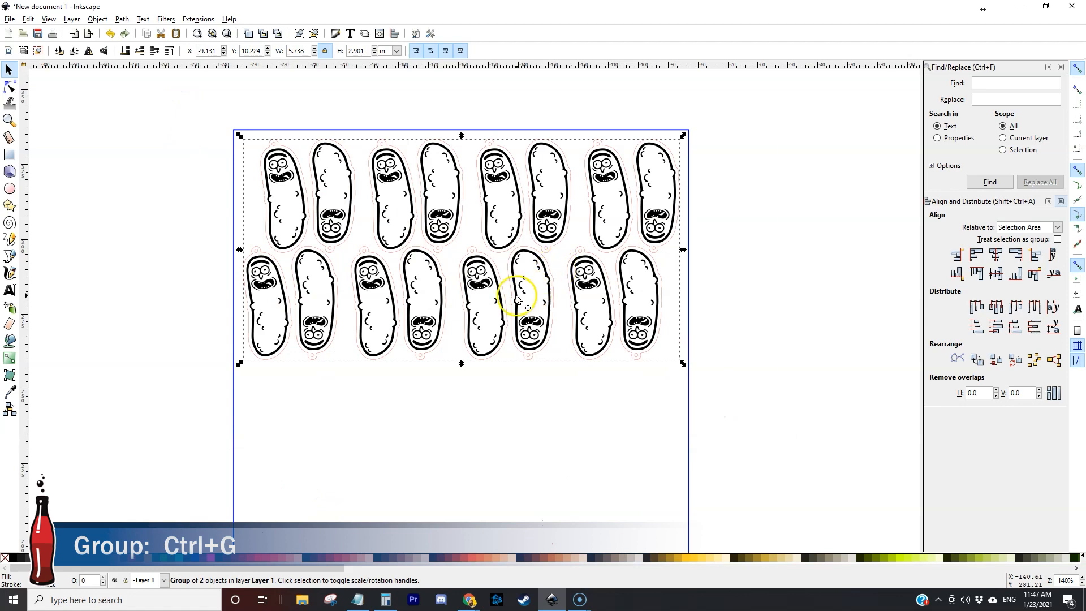
key("ctrl+d")
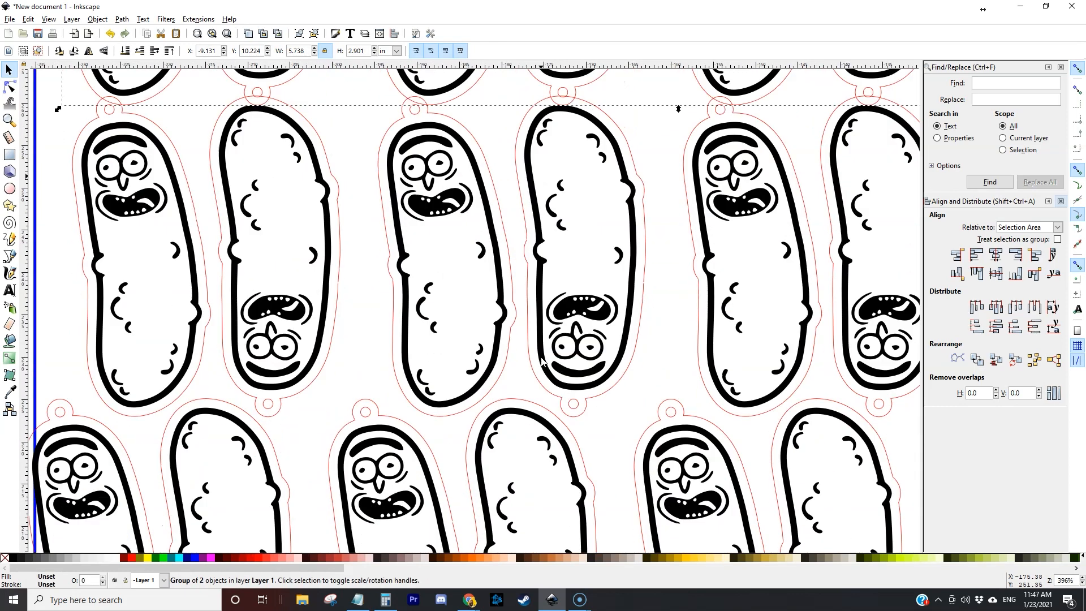
left_click(85, 335)
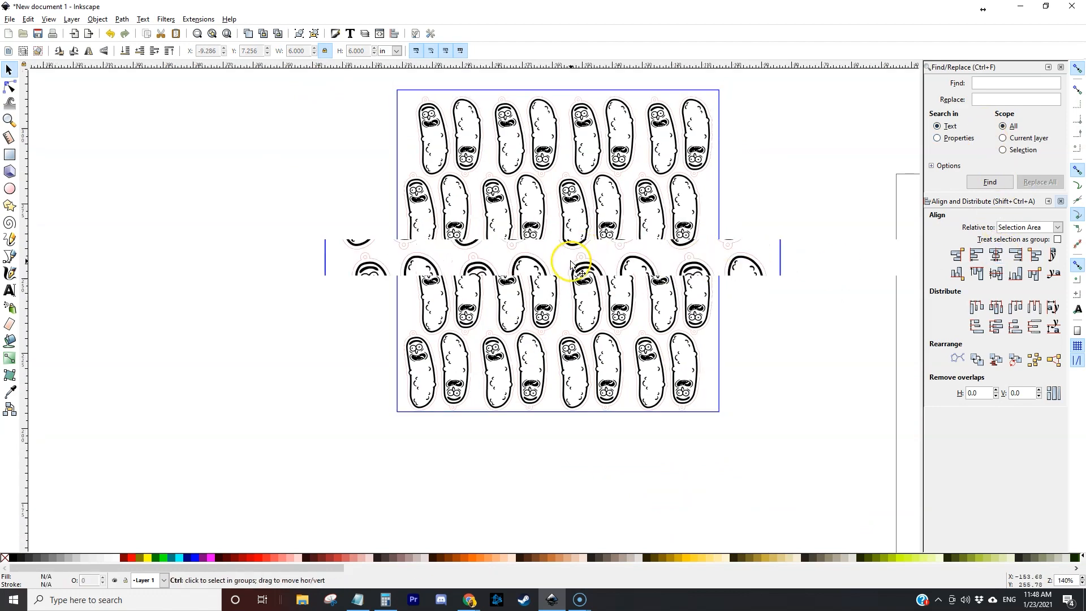
scroll("up", 3)
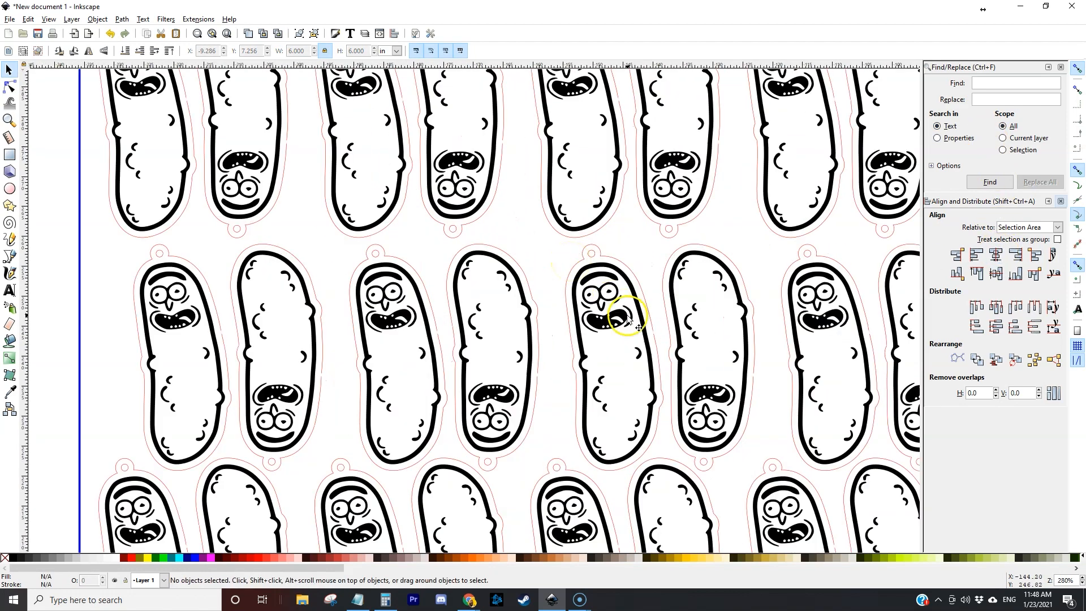
left_click(624, 318)
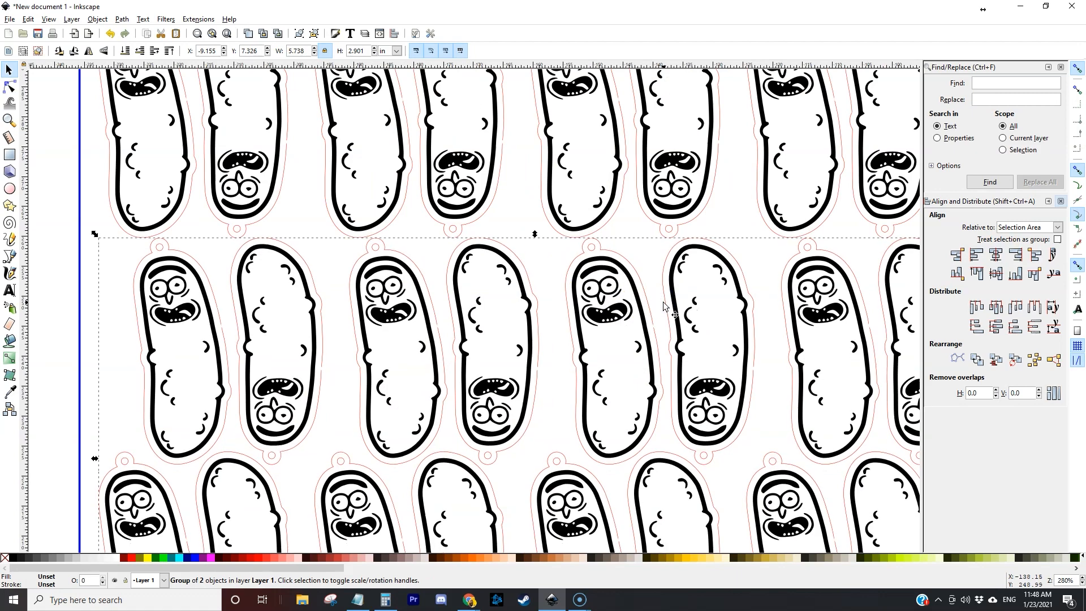
scroll("down", 3)
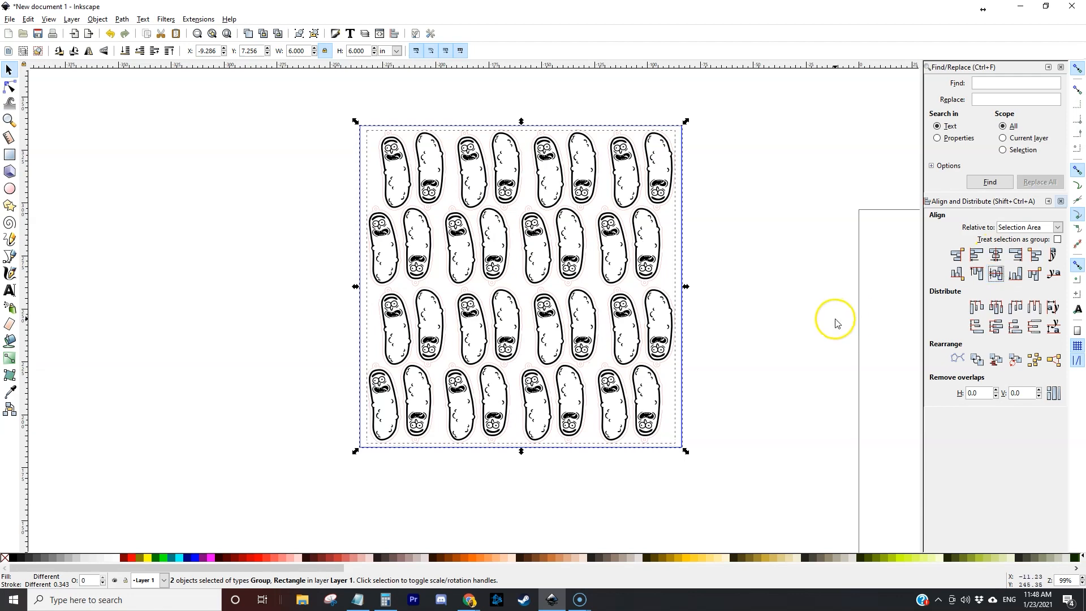
Deselect all and resize the page to the drawing in Document Properties.
left_click(55, 115)
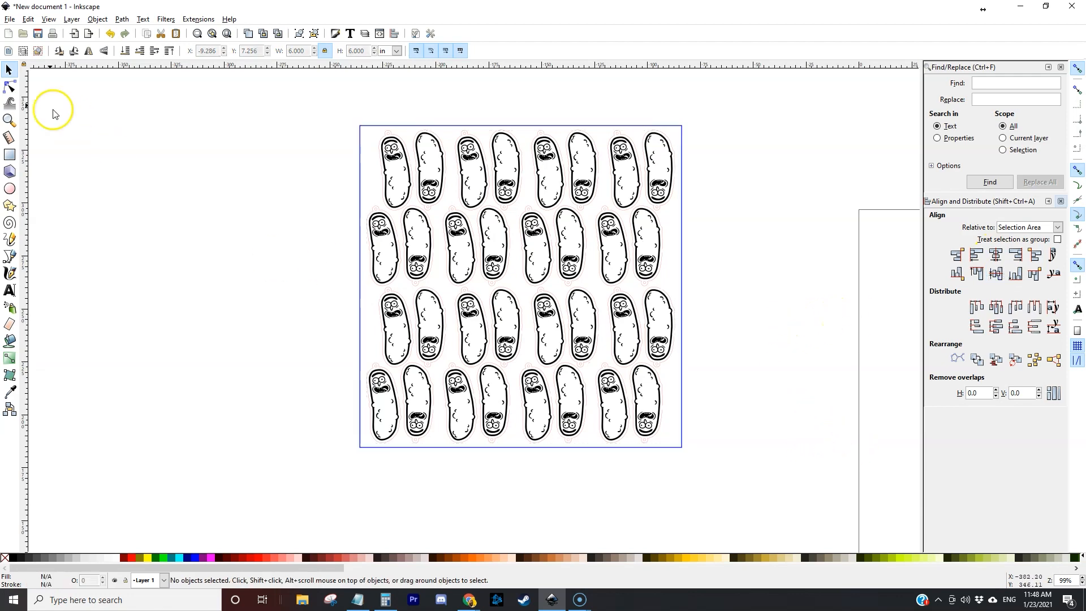
left_click(10, 18)
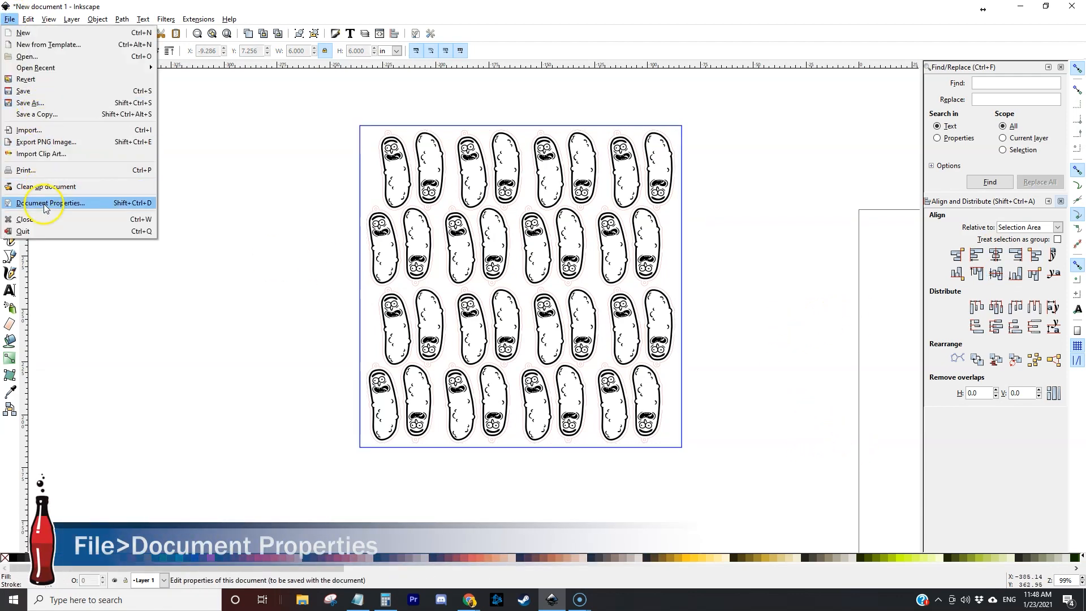
left_click(49, 203)
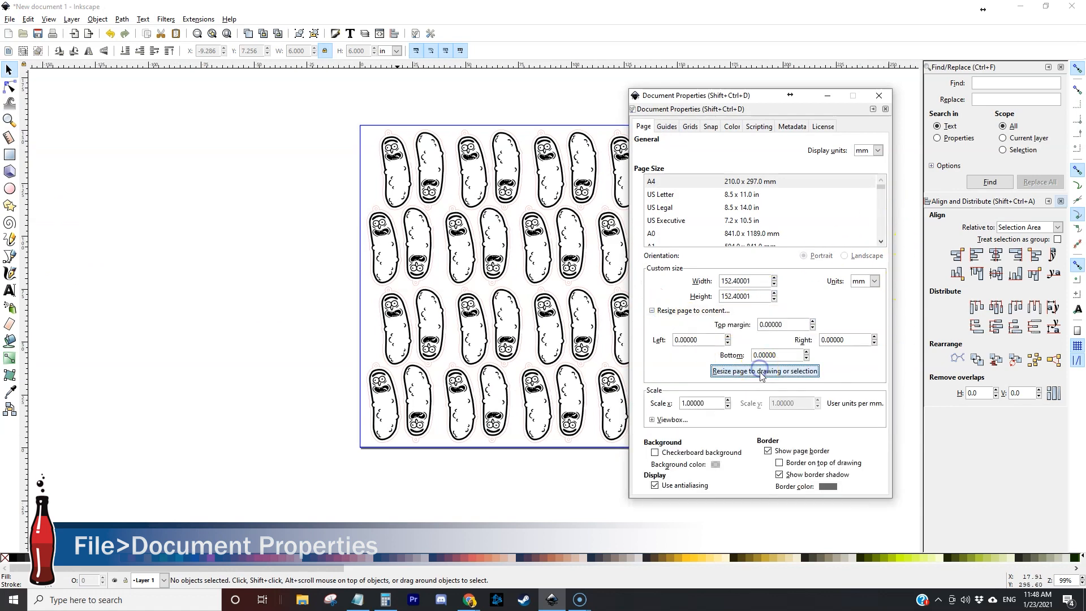
left_click(763, 370)
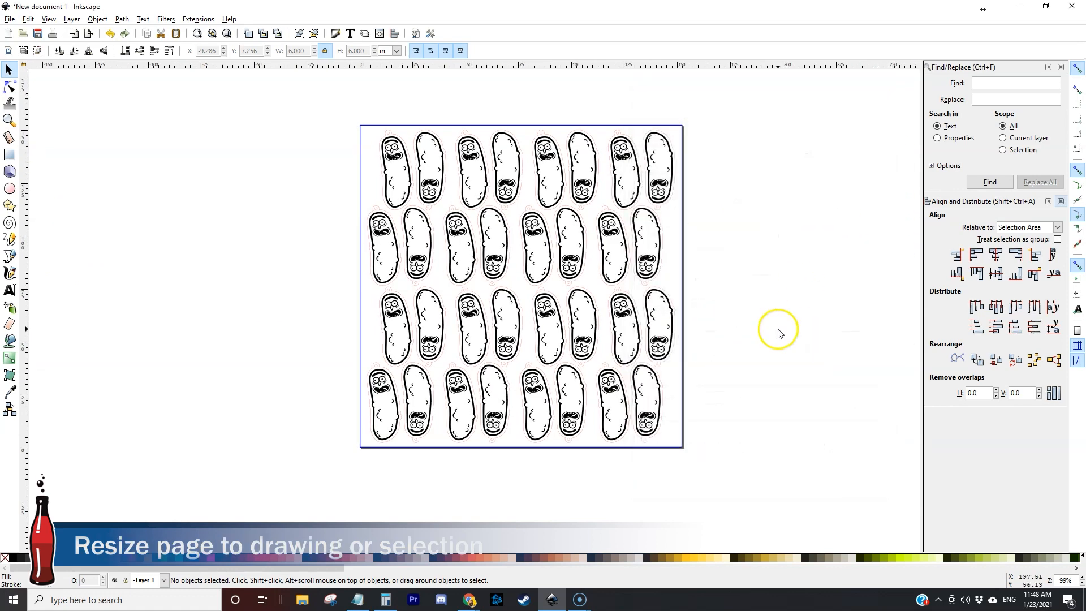
Start saving to the Desktop under the name 'pickle rick ear'.
key("ctrl+s")
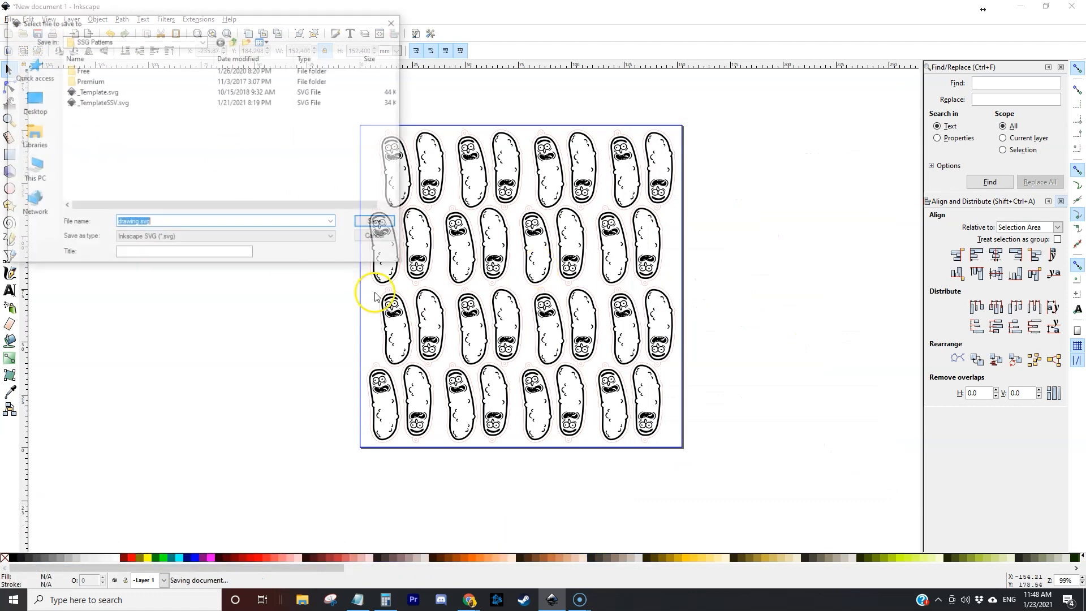
left_click(31, 102)
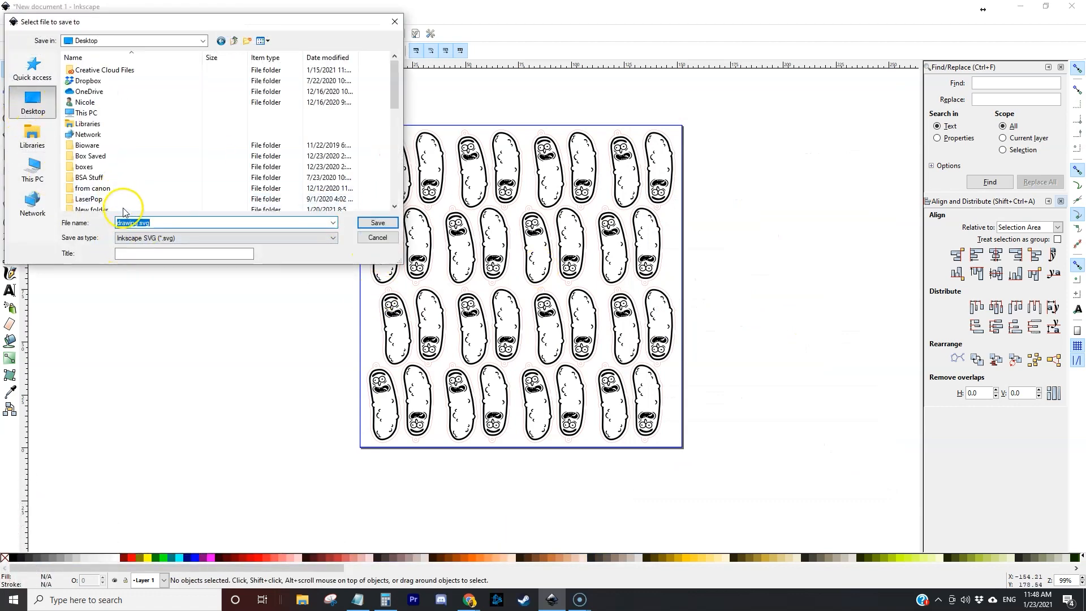
type("pickle")
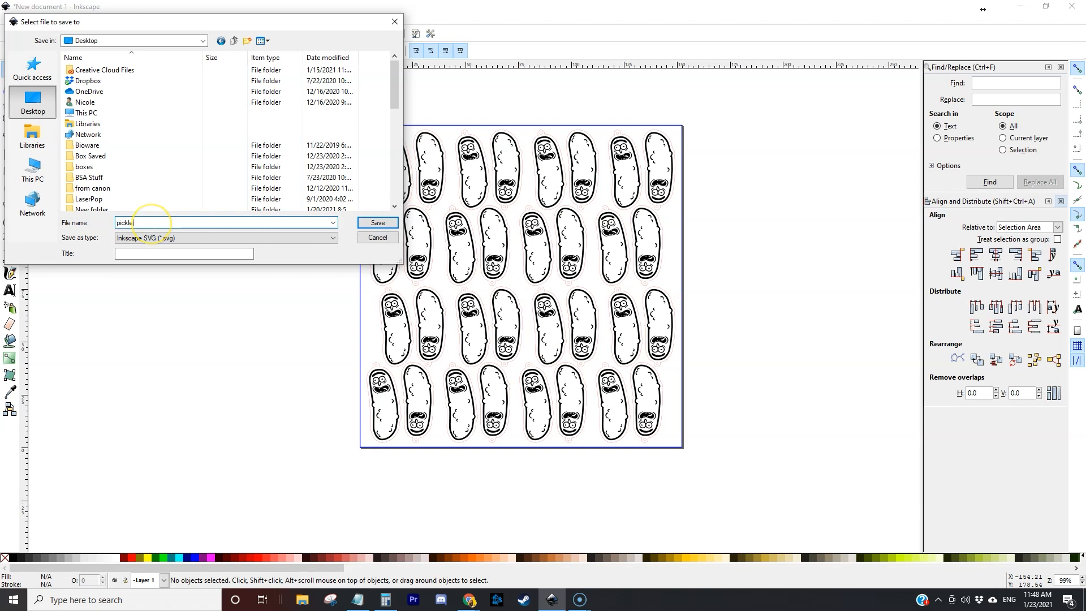
type("rick ear")
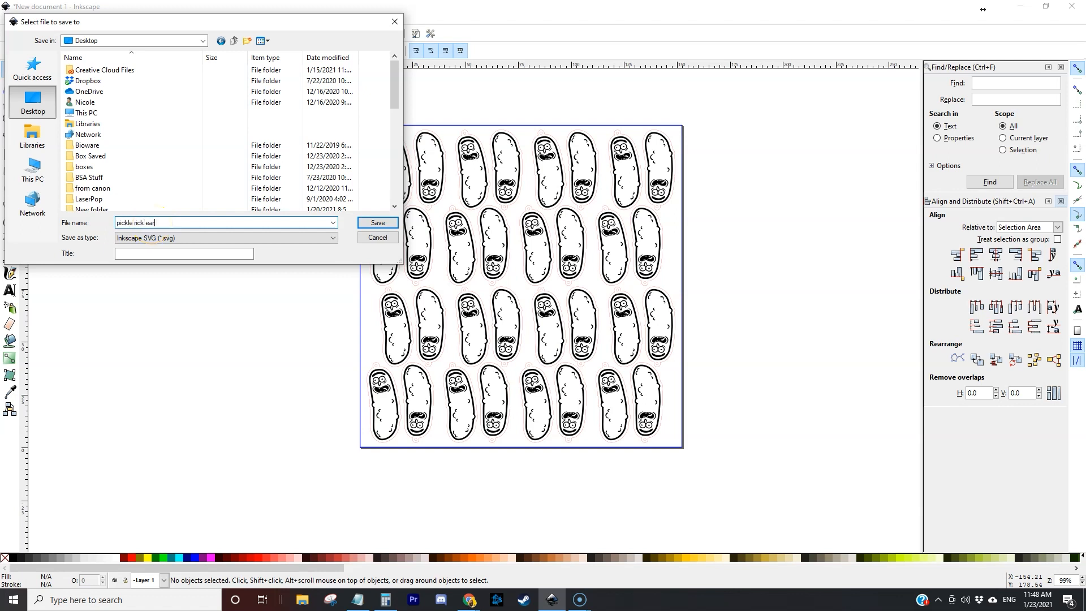